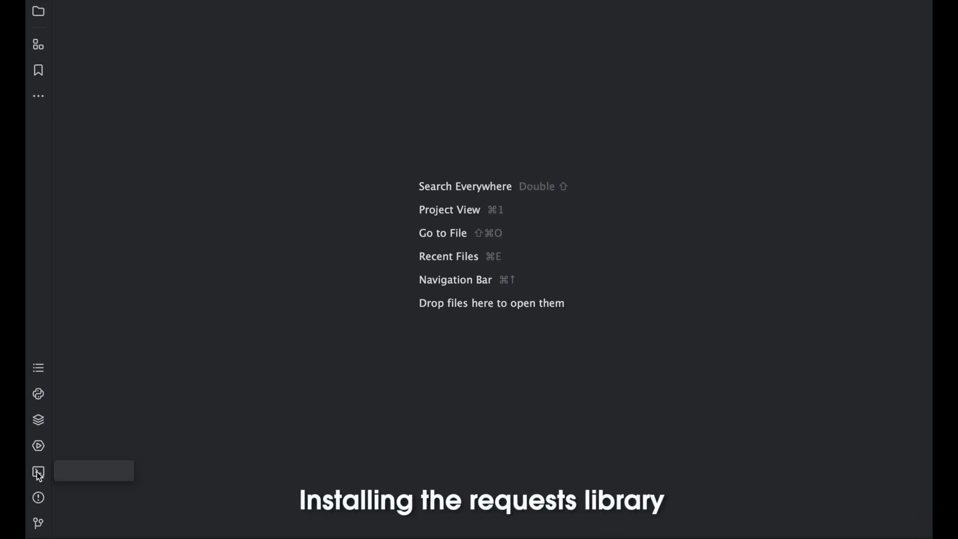
# Open the project terminal and enter 'pip install requests' at the venv prompt.
pyautogui.click(38, 471)
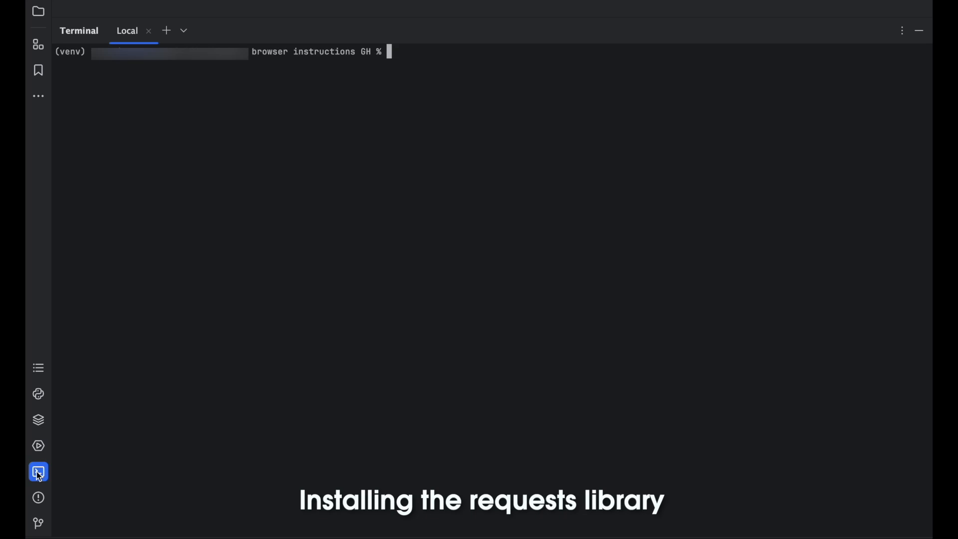
pyautogui.write('pip ins')
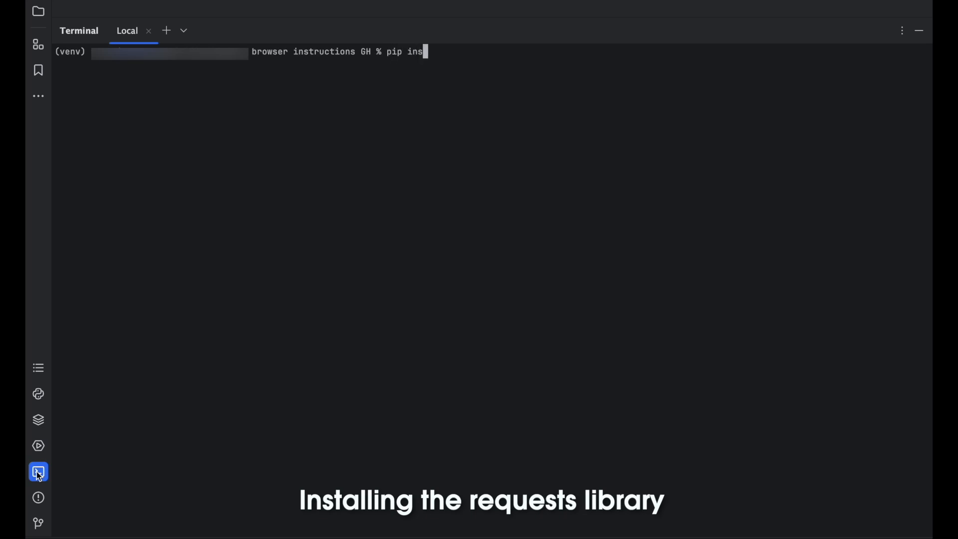
pyautogui.write('tall requests')
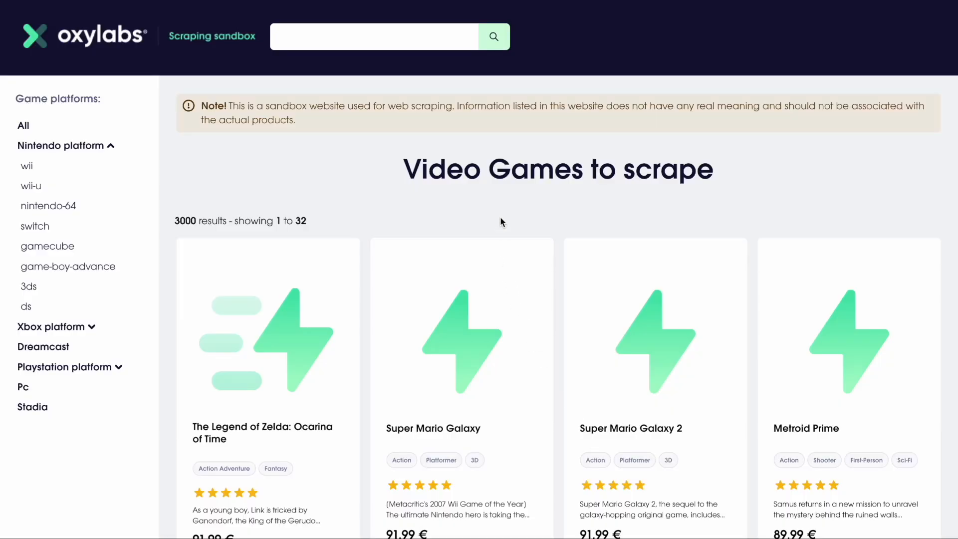
# Inspect the video games page, confirm //h4 matches 32 titles, then scroll the page.
pyautogui.rightClick(502, 222)
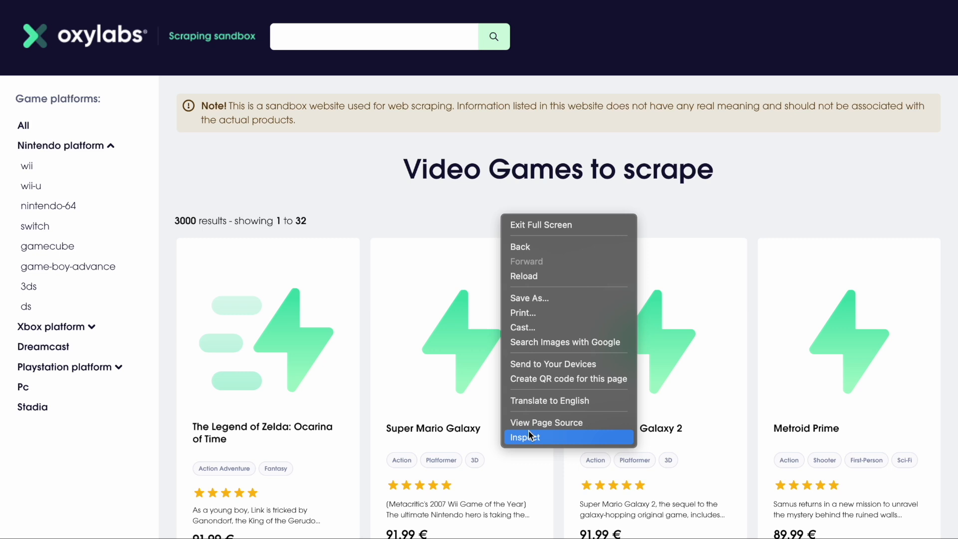
pyautogui.click(525, 436)
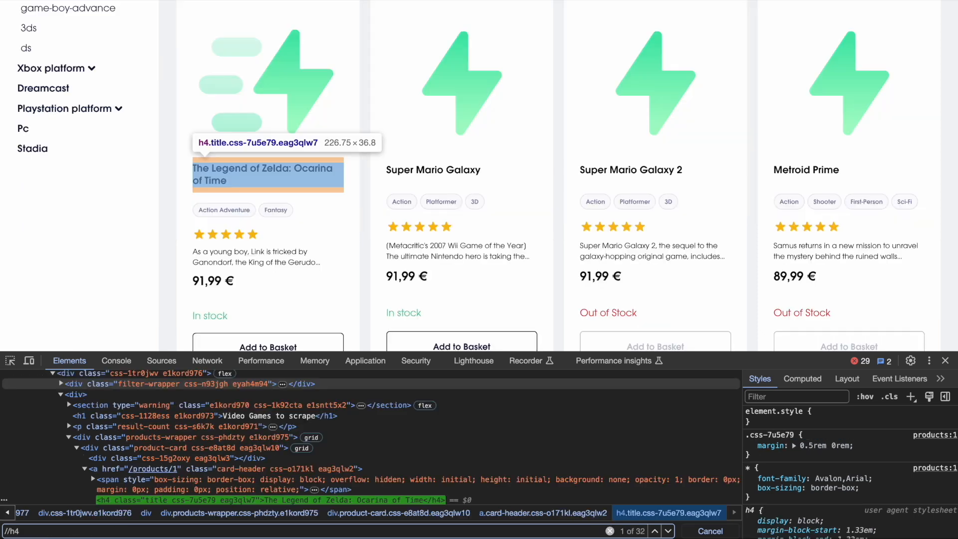
pyautogui.click(945, 361)
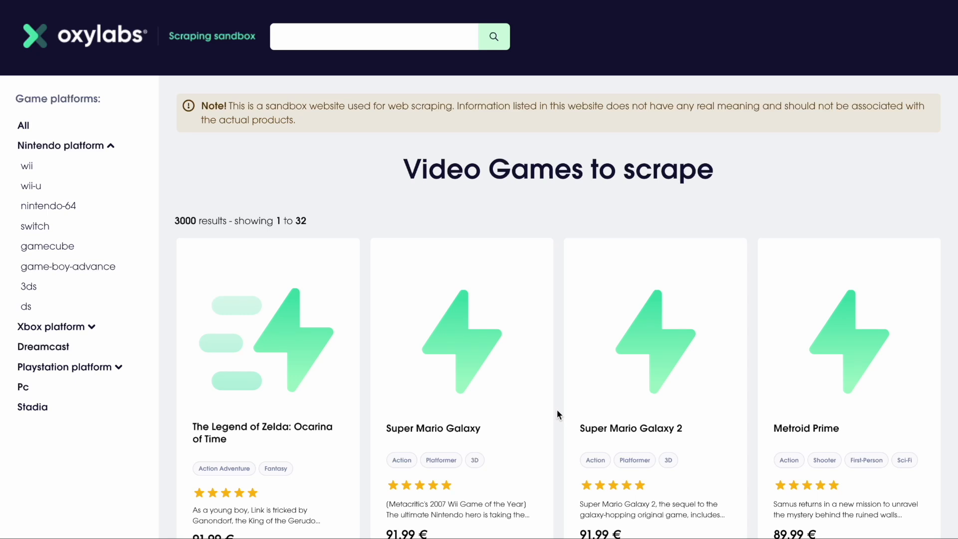
pyautogui.scroll(-3)
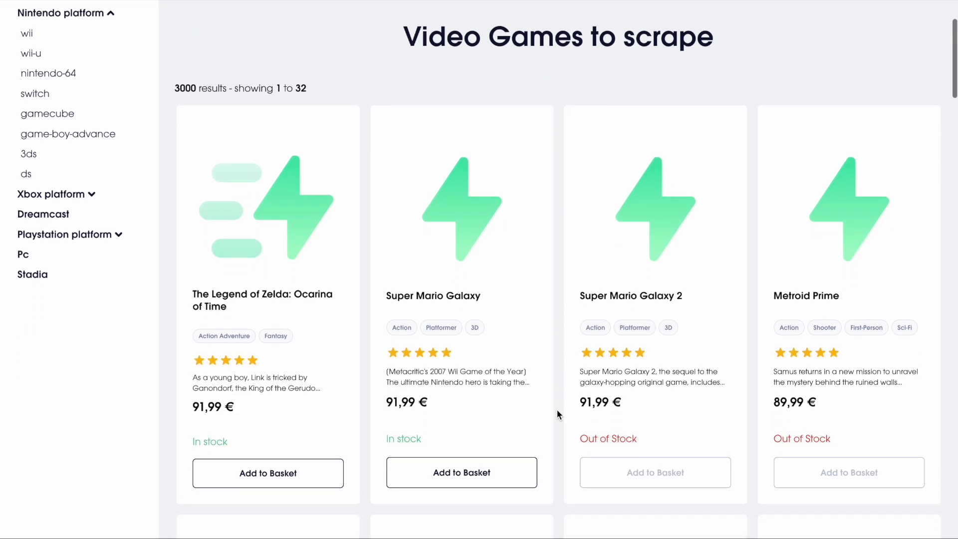
pyautogui.scroll(-3)
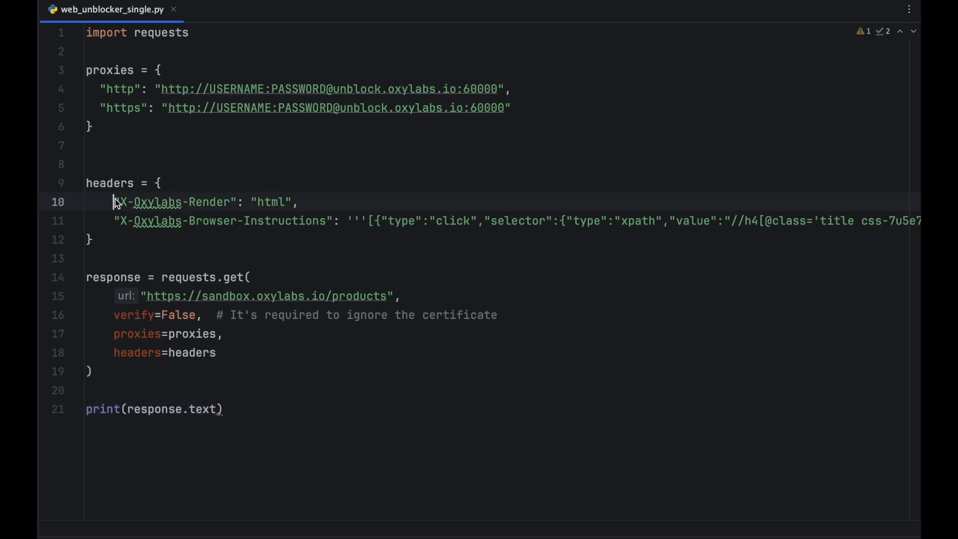
# Replace the script with unblock.oxylabs proxies and headers for HTML rendering and browser instructions.
pyautogui.moveTo(113, 202); pyautogui.dragTo(294, 202)
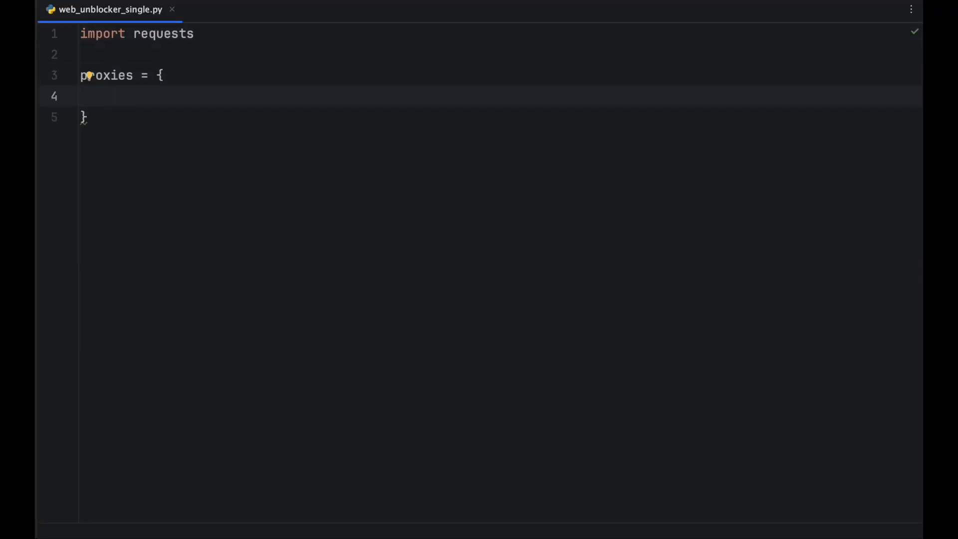
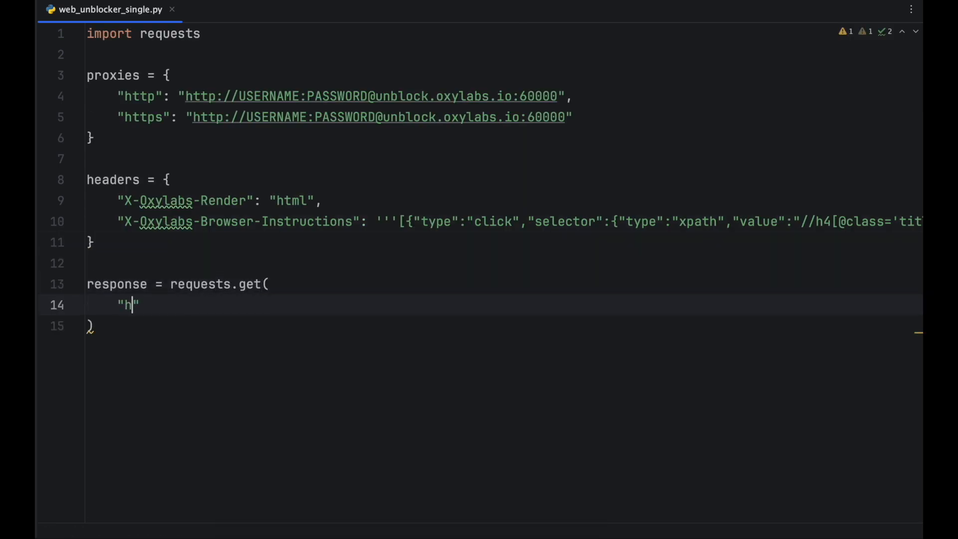
# Request the sandbox page with verify=False and print response.text.
pyautogui.write('ttps://sandbox.oxylabs.io/products')
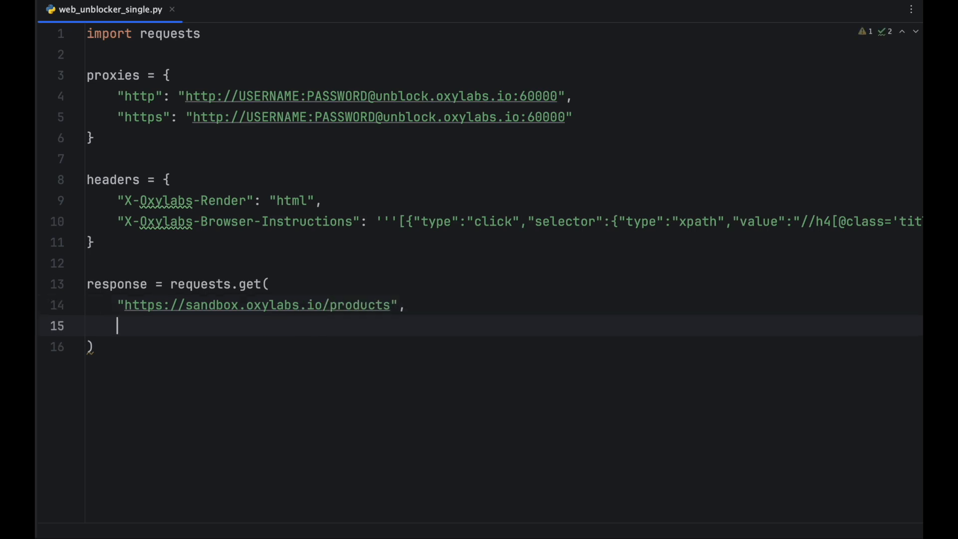
pyautogui.write('verify=False,')
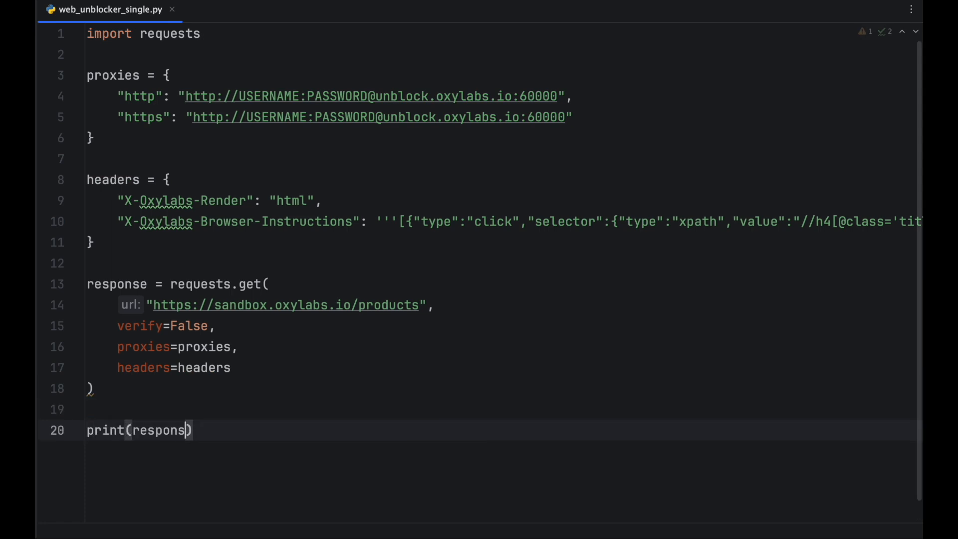
pyautogui.write('e.text')
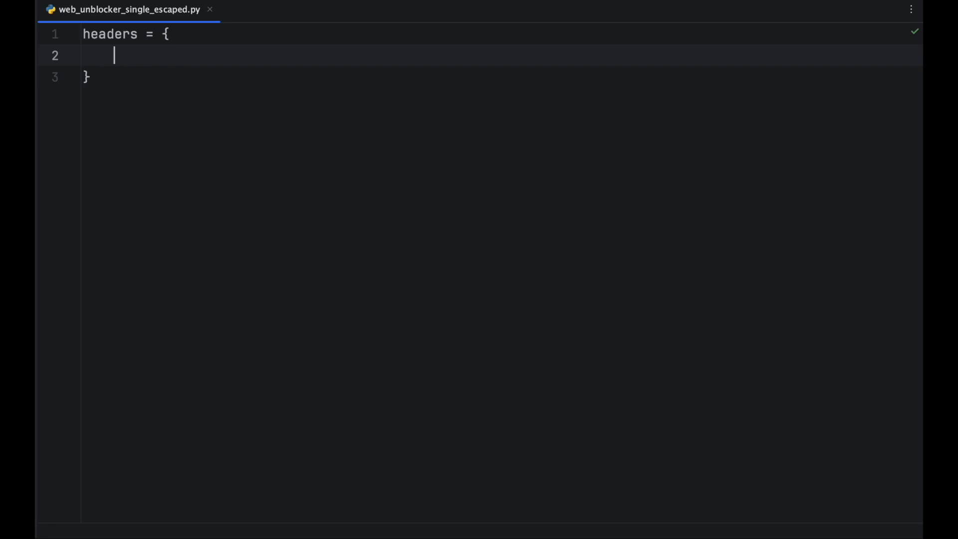
# Type escaped headers: render html and a click step with XPath value starting //h4[@.
pyautogui.write('"X-Oxylabs-Render": "html",')
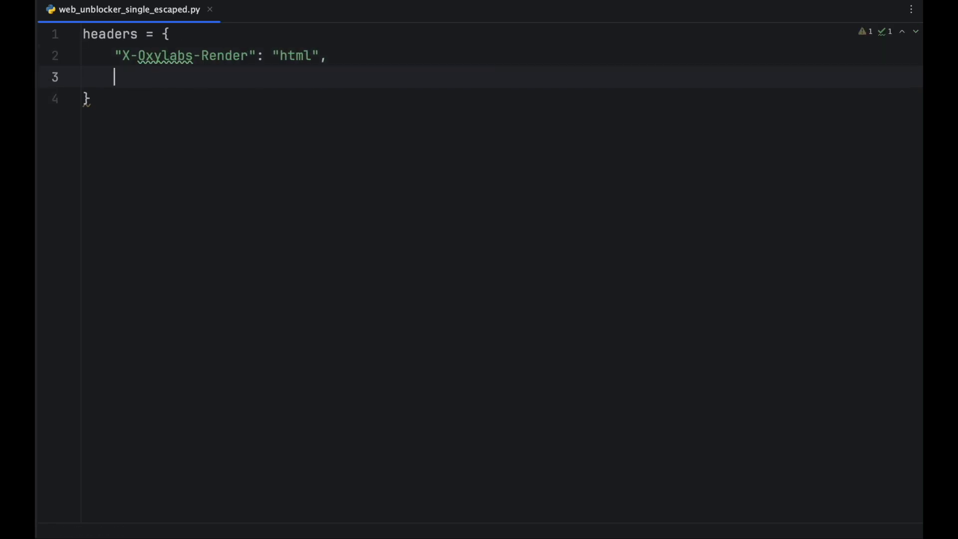
pyautogui.write('"X-Oxylabs-Browser-Instructions"')
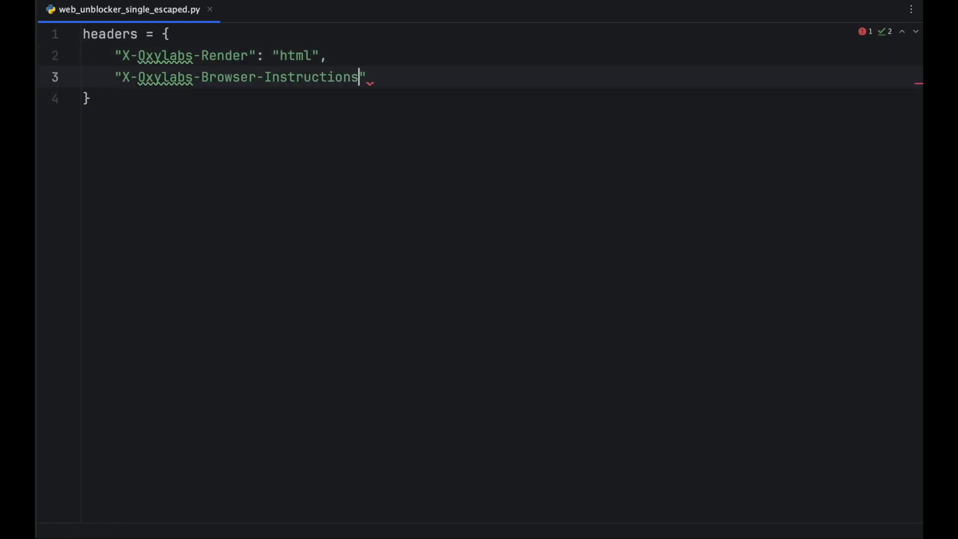
pyautogui.write(": '''[{'''")
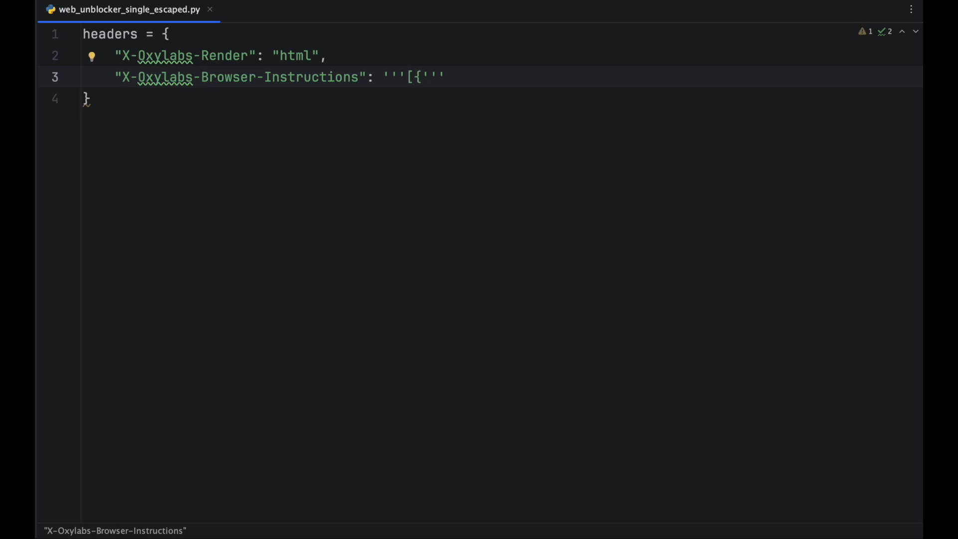
pyautogui.write('\\"type\\":\\"click\\",')
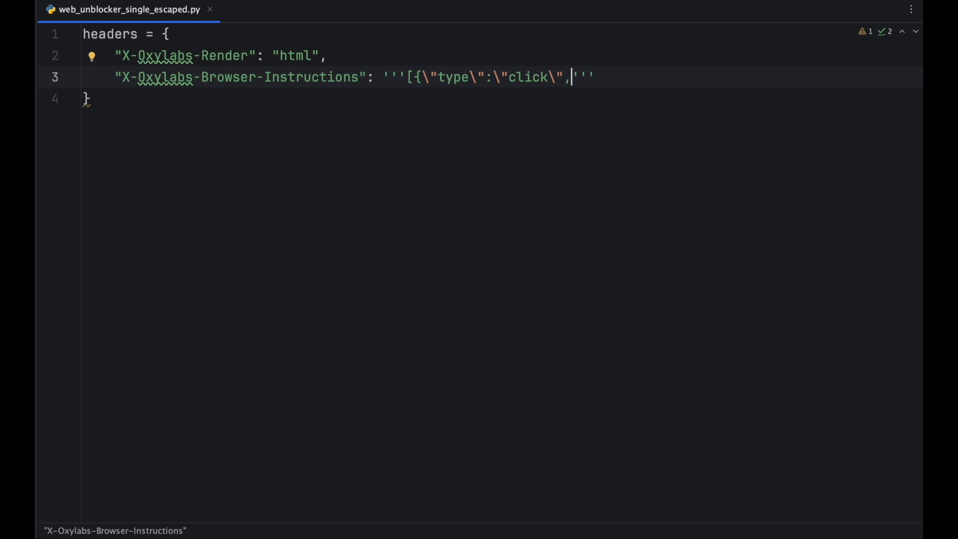
pyautogui.write('\\"selector\\":')
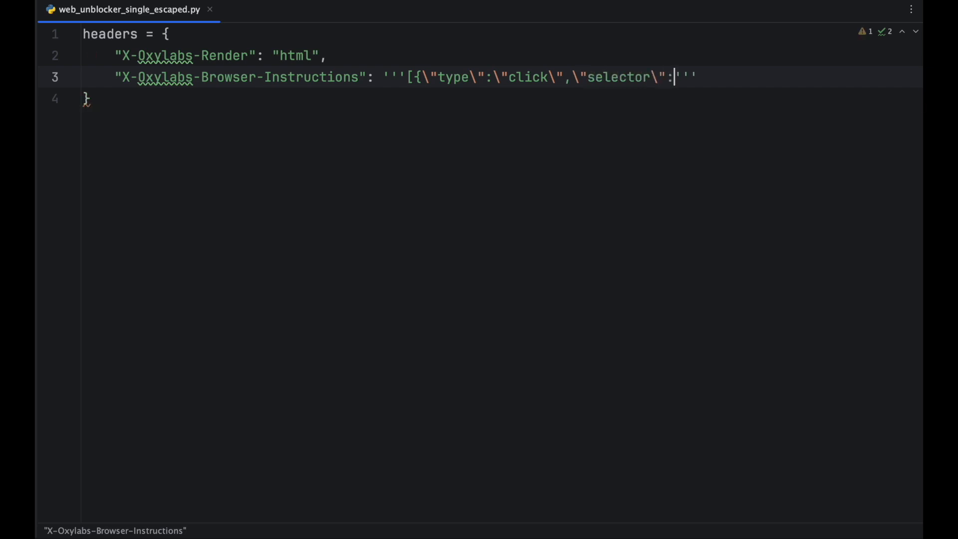
pyautogui.write('{\\"type\\"')
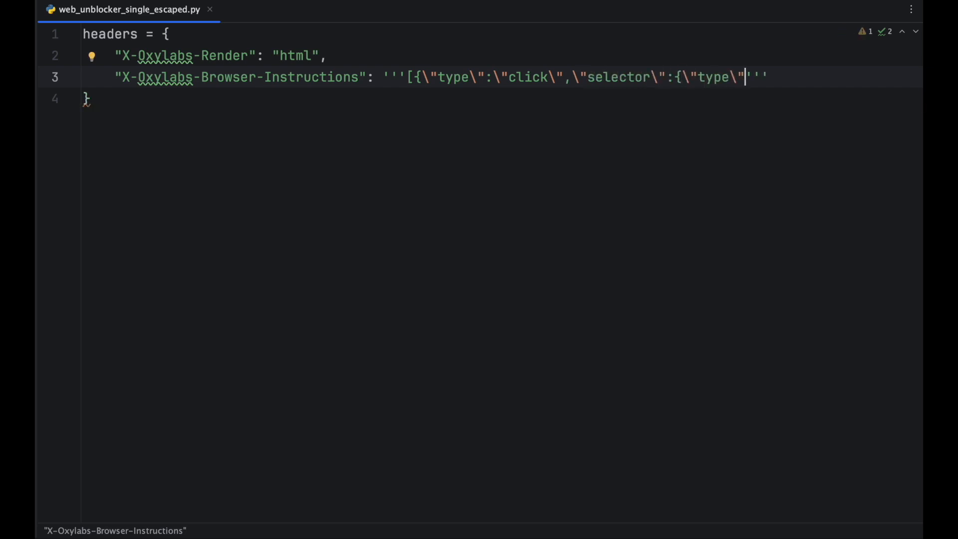
pyautogui.write(':\\"xpath\\"')
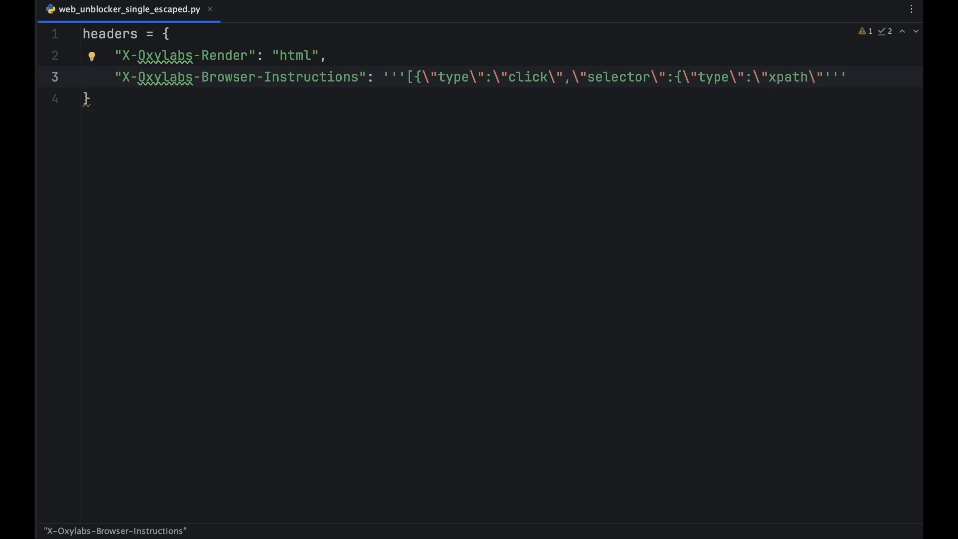
pyautogui.write(',\\"value\\"')
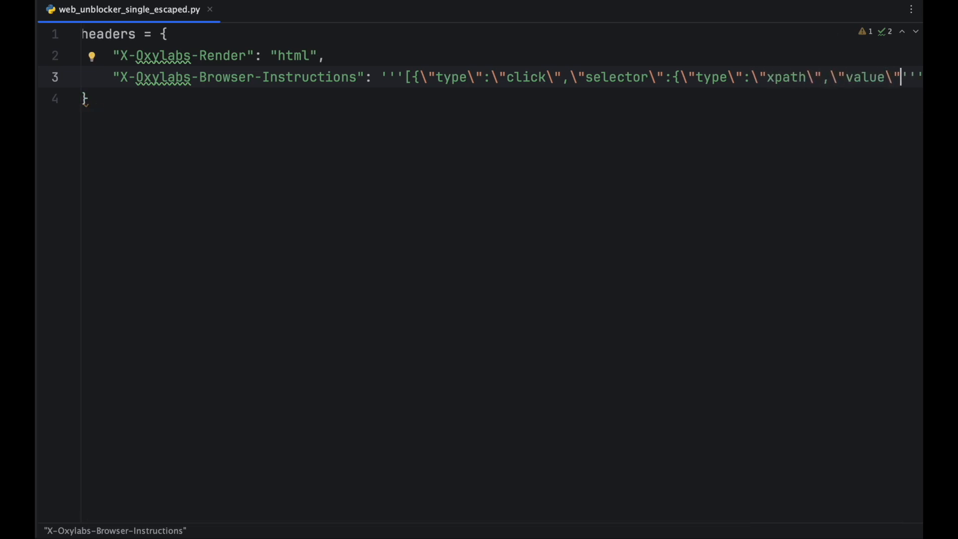
pyautogui.write(':\\"\\/\\/')
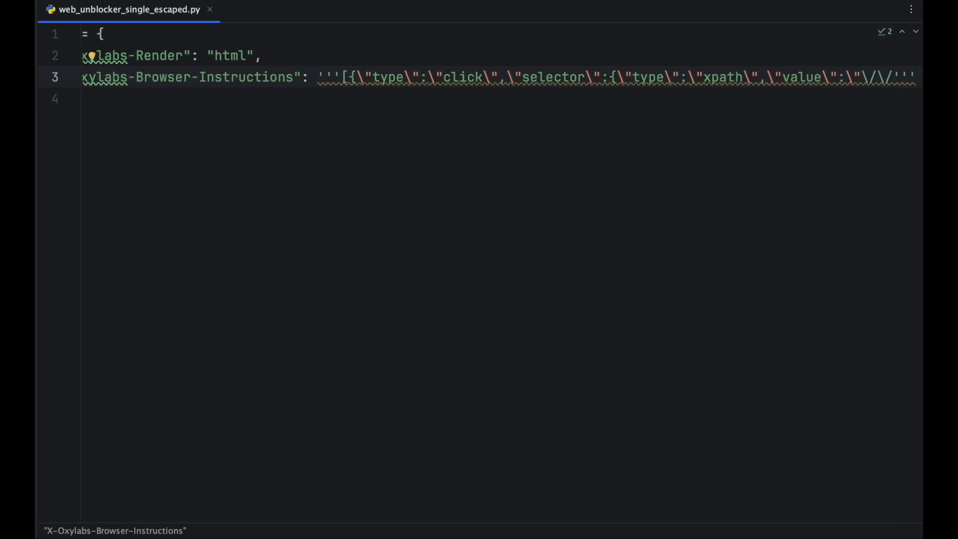
pyautogui.write('h4[@')
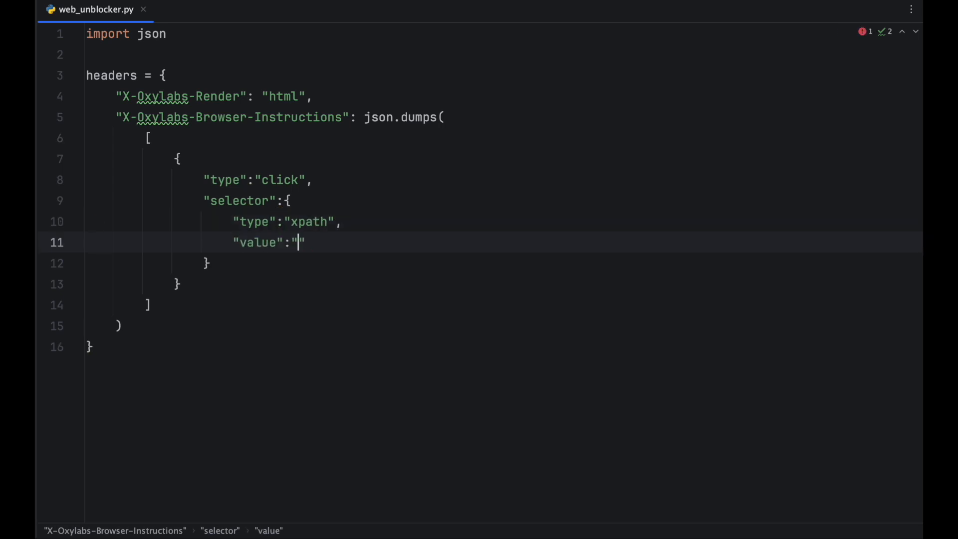
pyautogui.write('//h4[@class]')
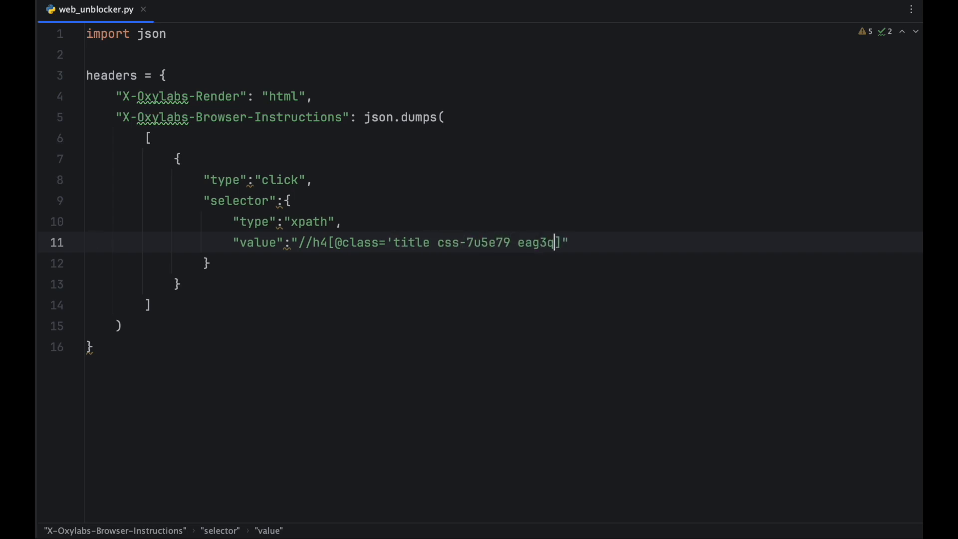
pyautogui.write('lw7')
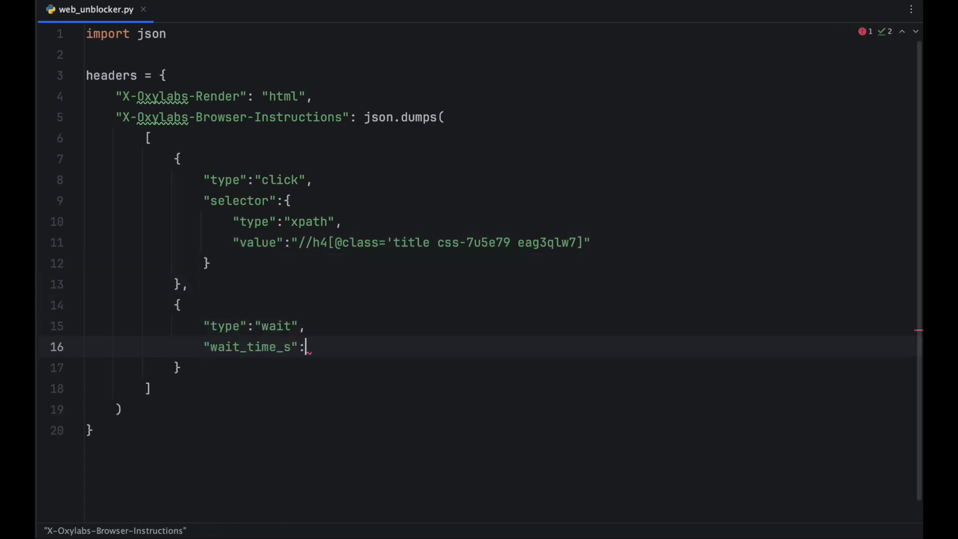
pyautogui.write('3')
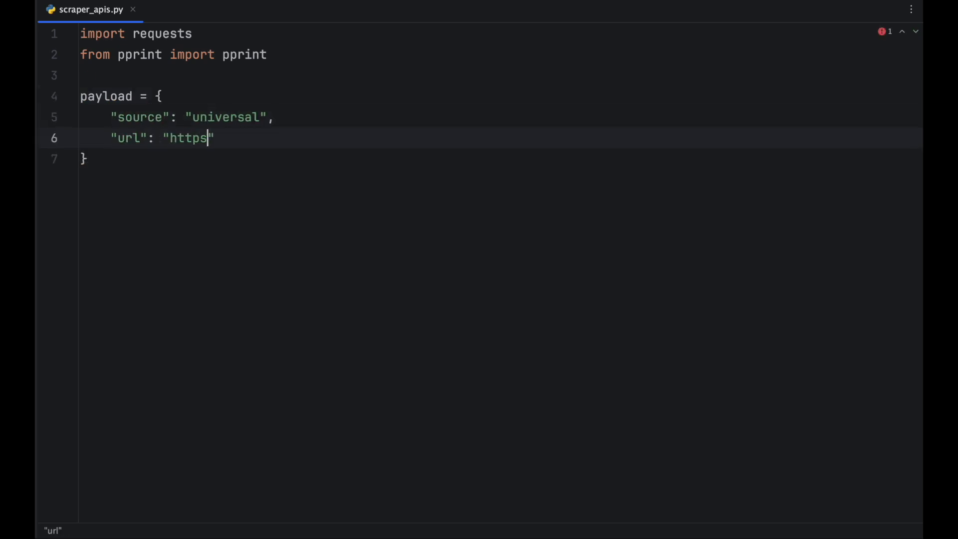
pyautogui.write('://sandbox.oxylabs.io/products')
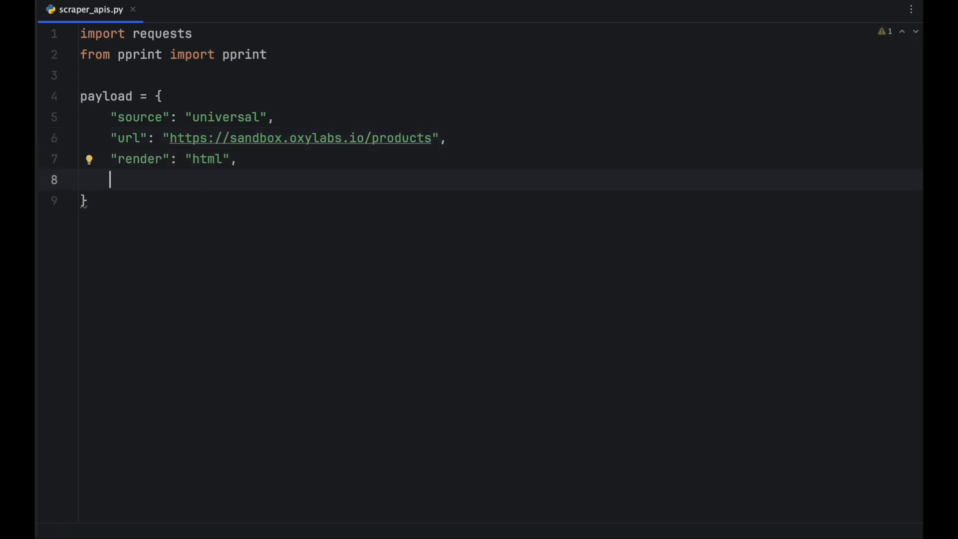
pyautogui.write('"browser_instructions":')
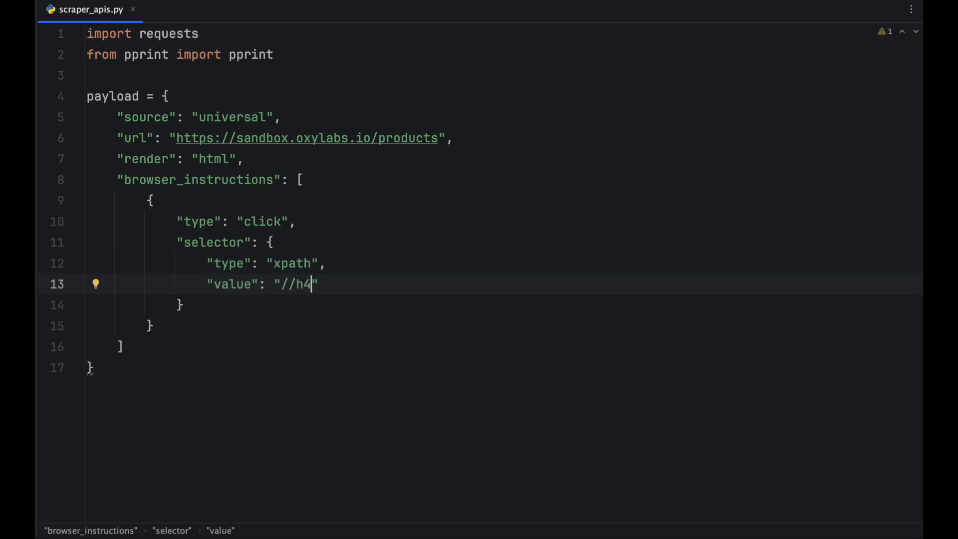
pyautogui.write("[@class='title c")
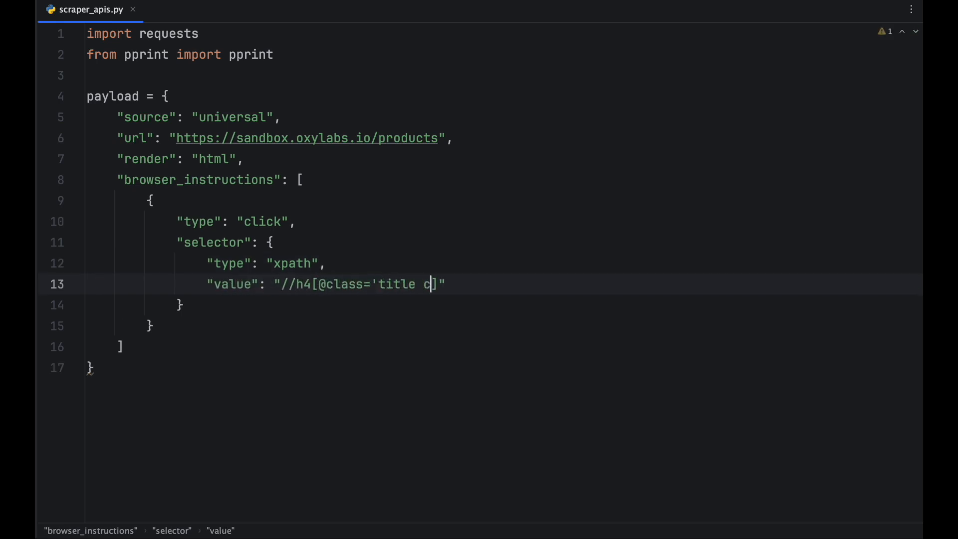
pyautogui.write('ss-7u5e79 eag3')
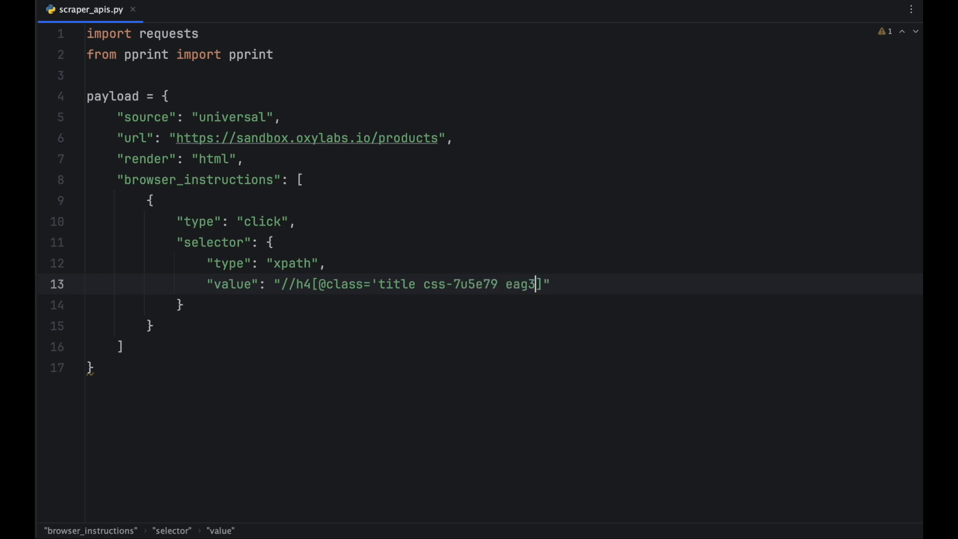
pyautogui.write("qlw7'")
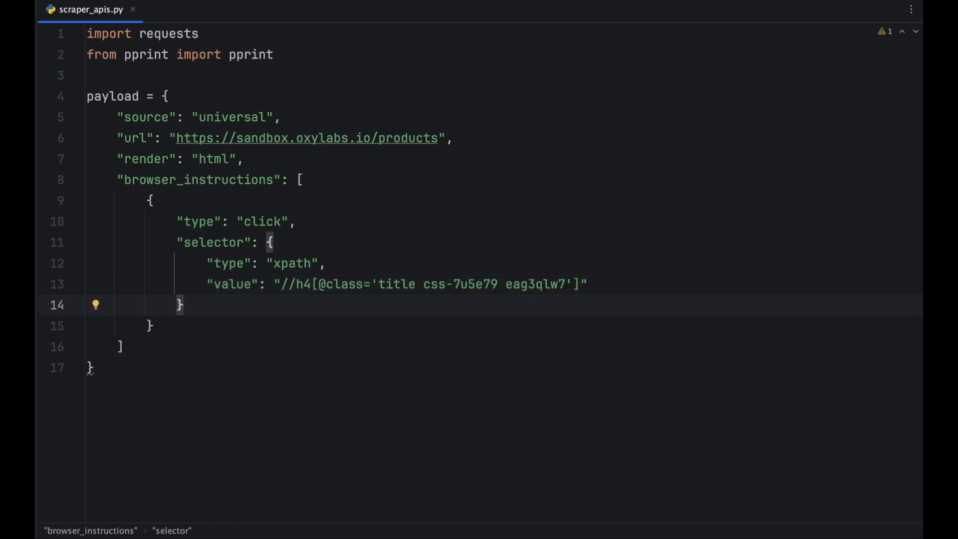
pyautogui.write('"typ"')
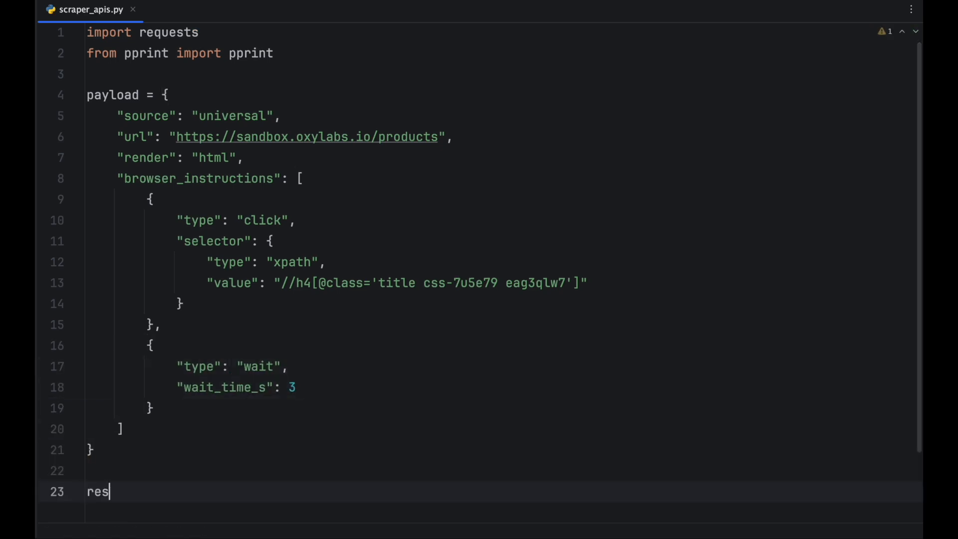
# POST the payload to realtime.oxylabs.io with USERNAME/PASSWORD auth and print response.json().
pyautogui.write('ponse = requests.request(')
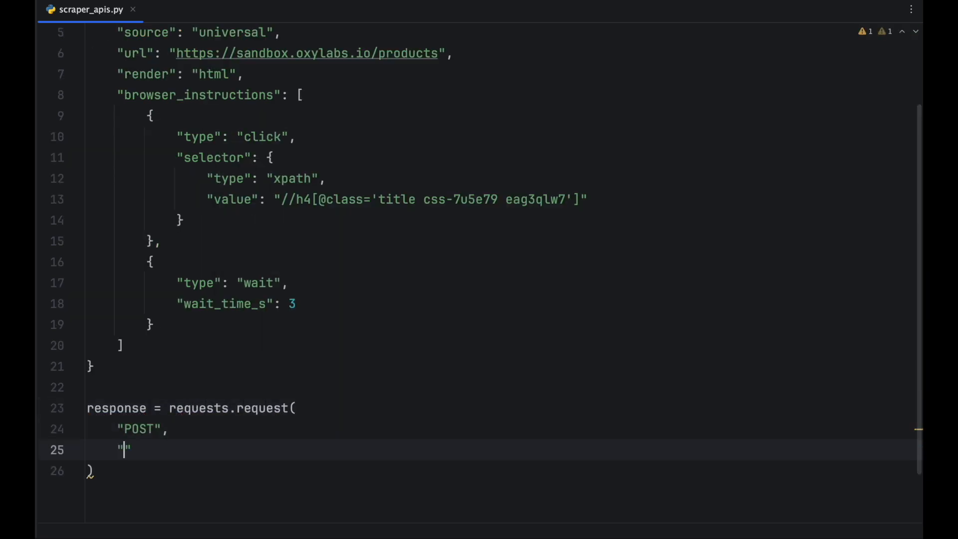
pyautogui.write('https://realtime.oxylabs.io/v1/queries')
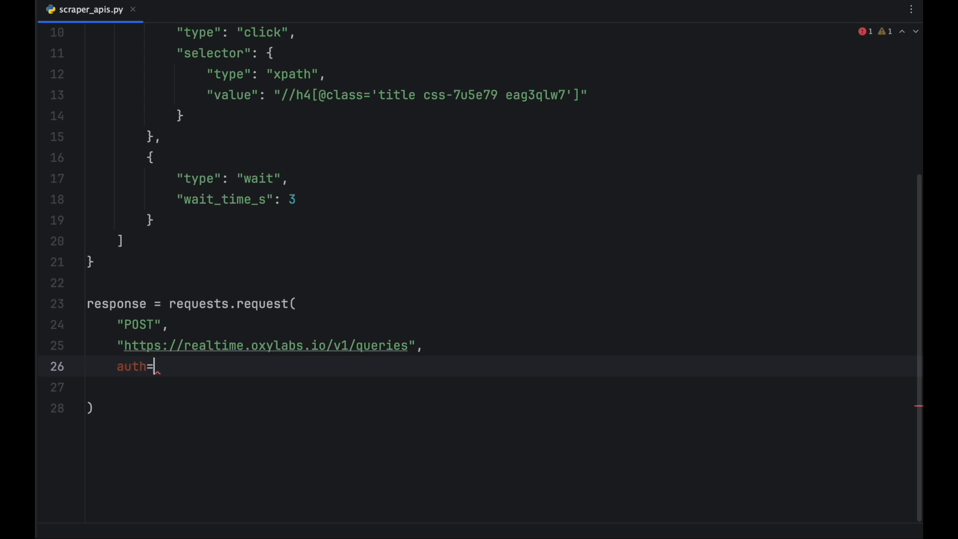
pyautogui.write('("USERNAME")')
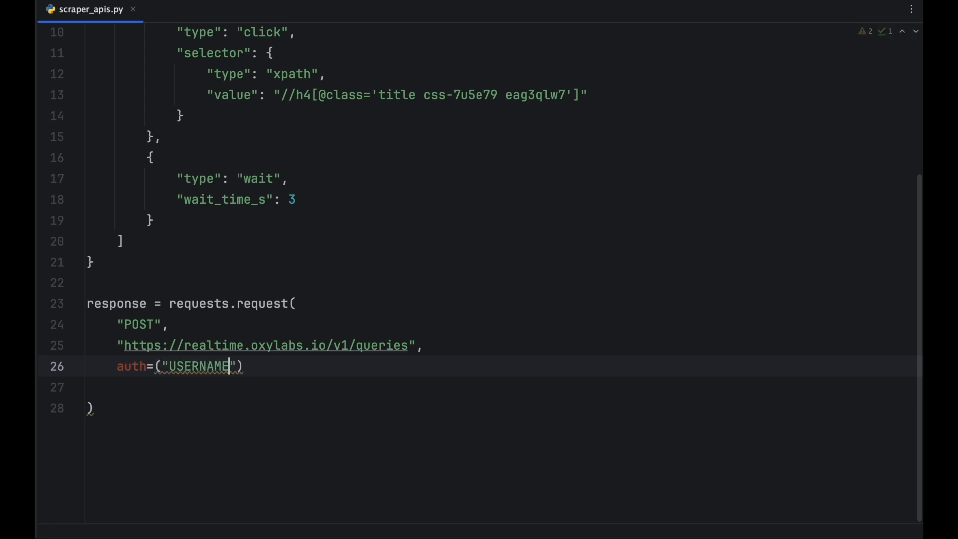
pyautogui.write(', "PASSWORD"')
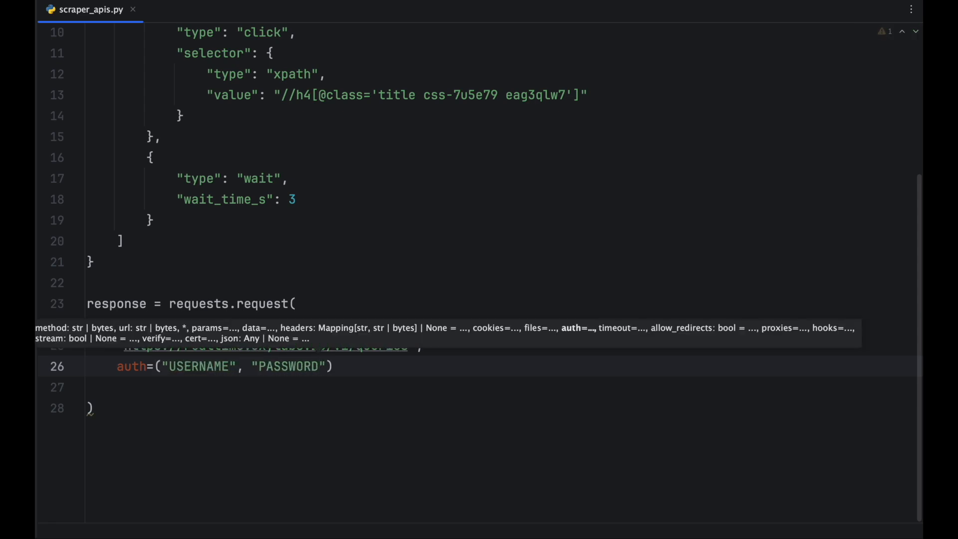
pyautogui.write('json=payload')
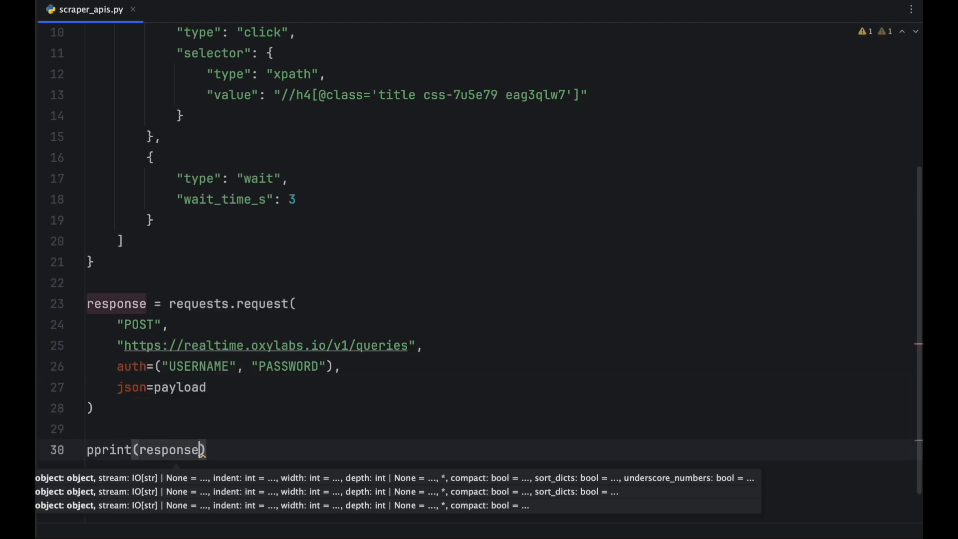
pyautogui.write('.json()')
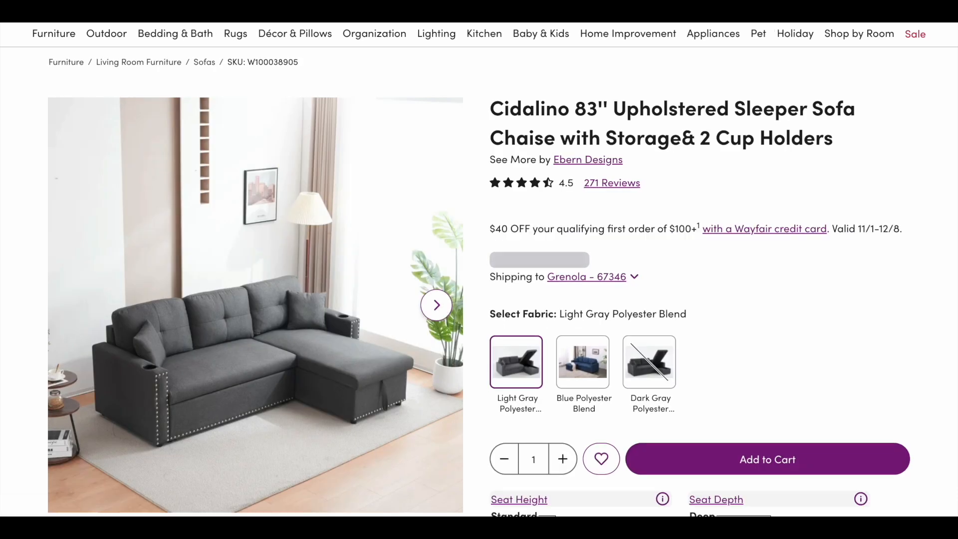
# View the Wayfair Cidalino sleeper sofa page, then begin a payload in wait_for_element.py.
pyautogui.click(436, 305)
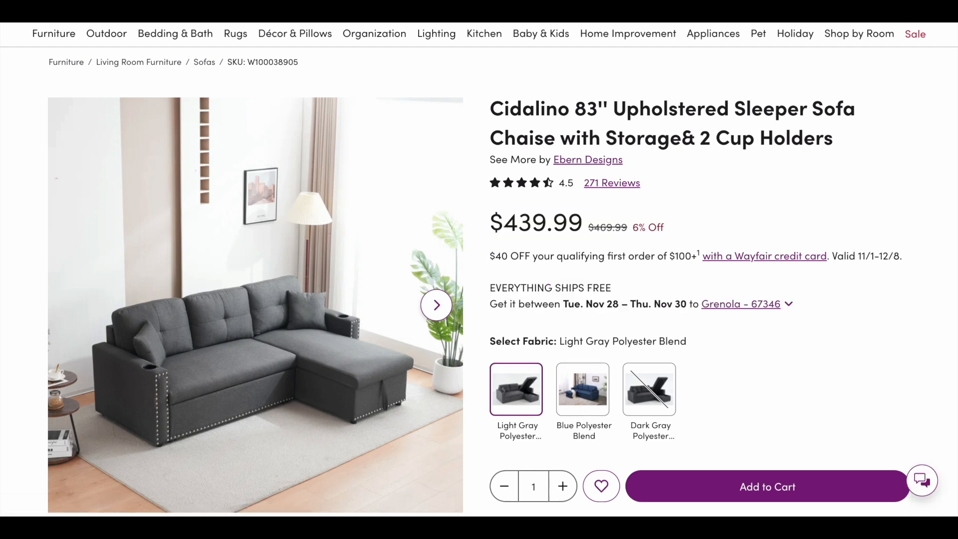
pyautogui.write('payload')
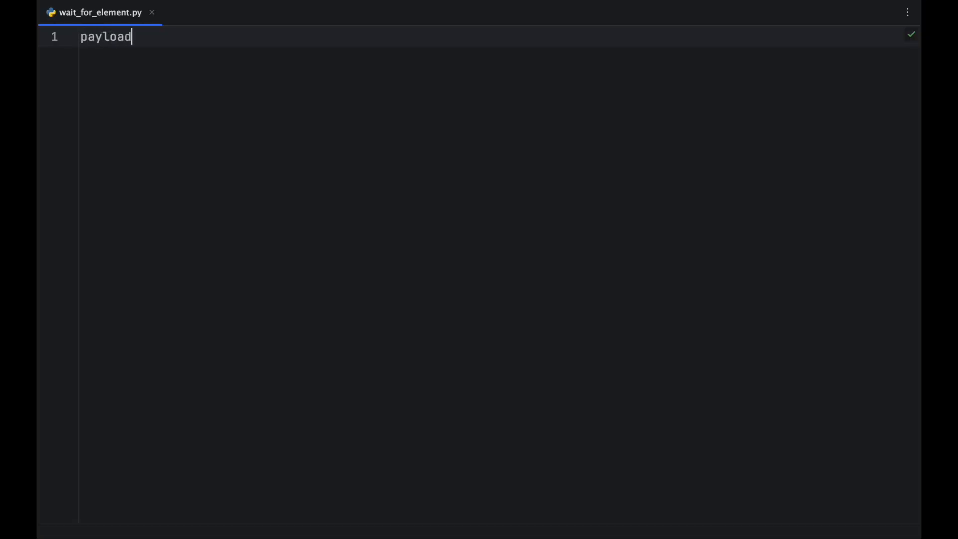
pyautogui.write('= {')
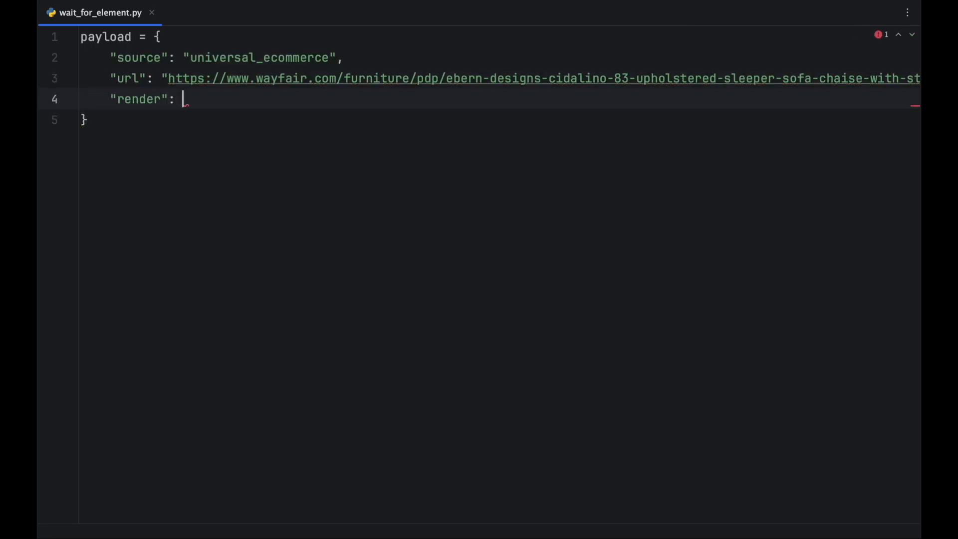
pyautogui.write('"html",')
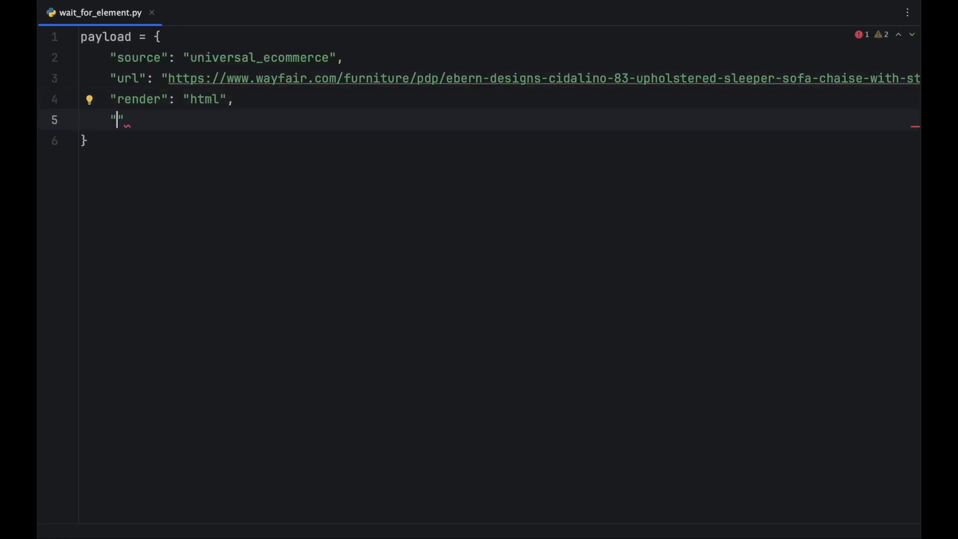
pyautogui.write('browser_instructions": [')
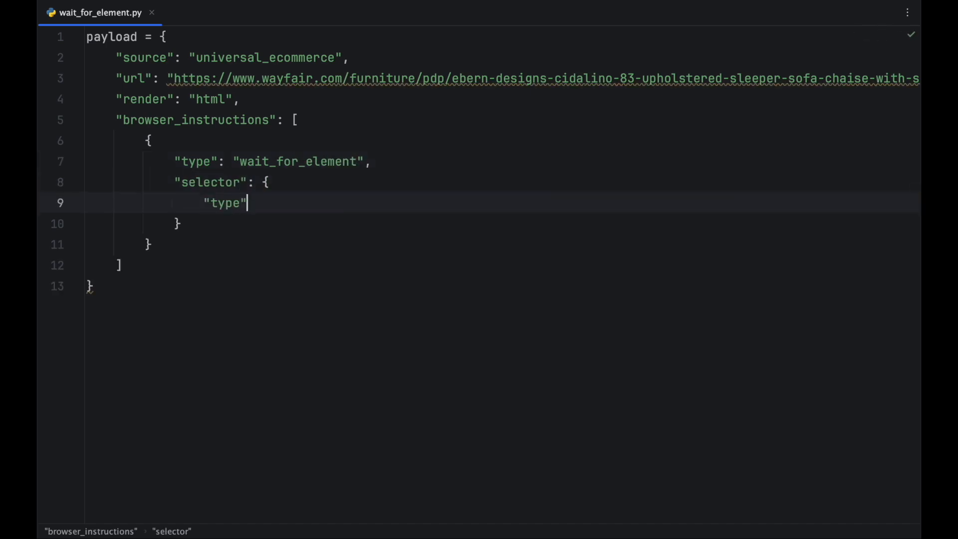
pyautogui.write(': "xpath",')
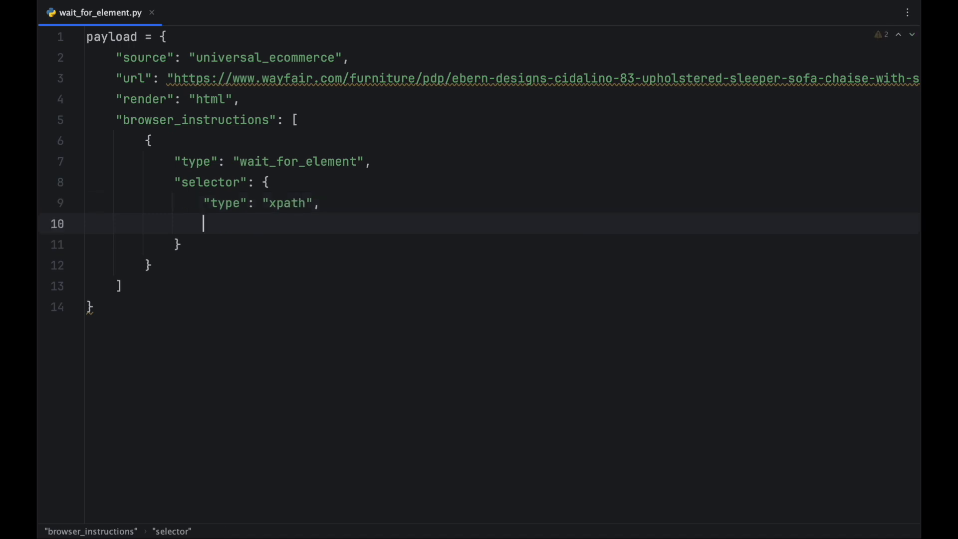
pyautogui.write('"value": "//d"')
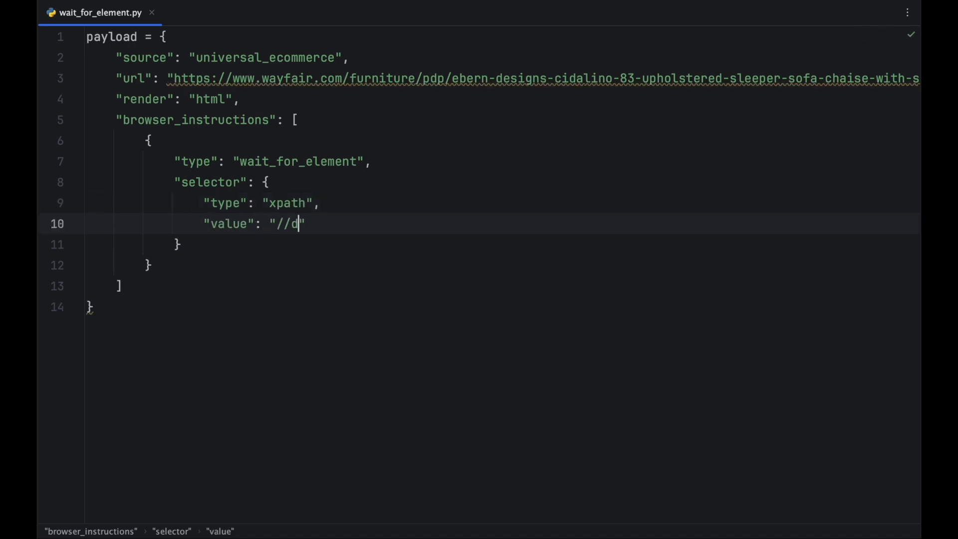
pyautogui.write('iv[@data')
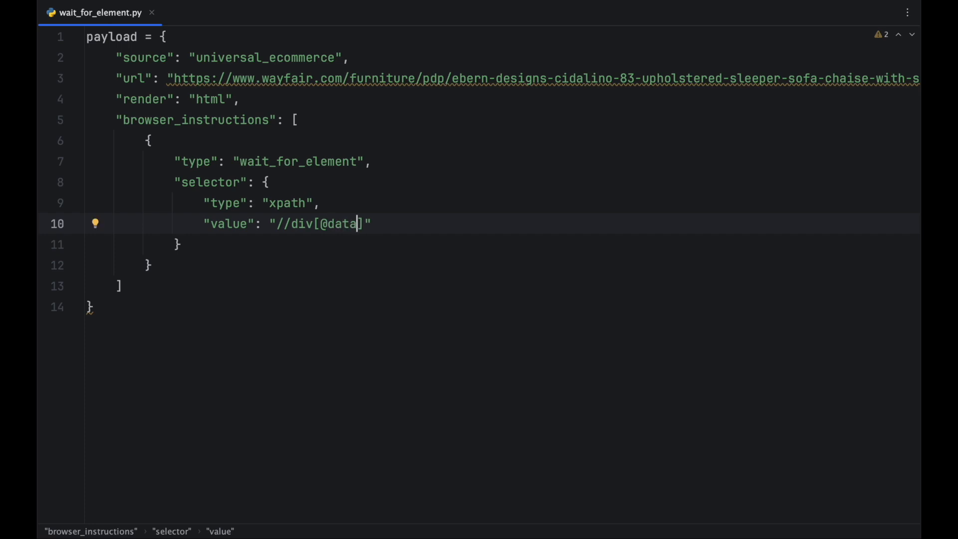
pyautogui.write('-enzyme-id=')
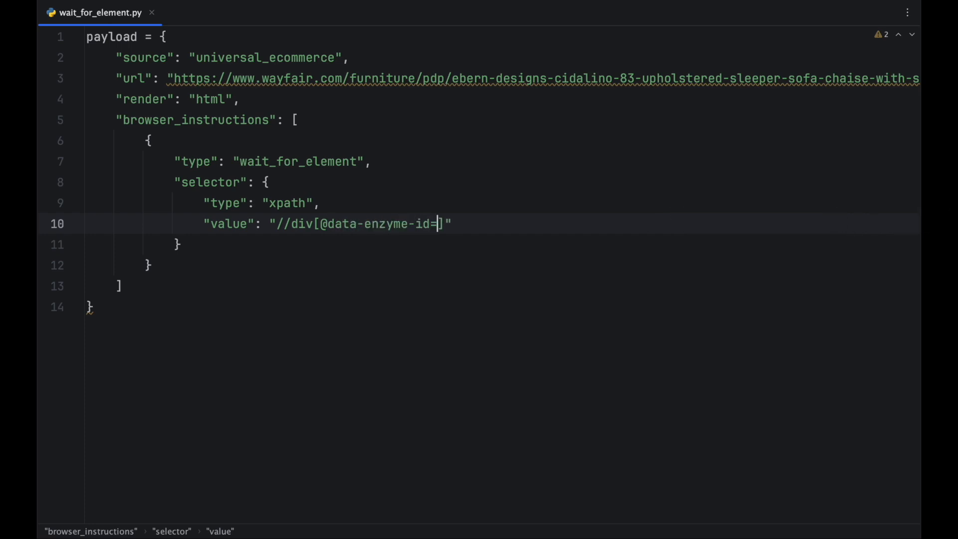
pyautogui.write("'PriceBlock'")
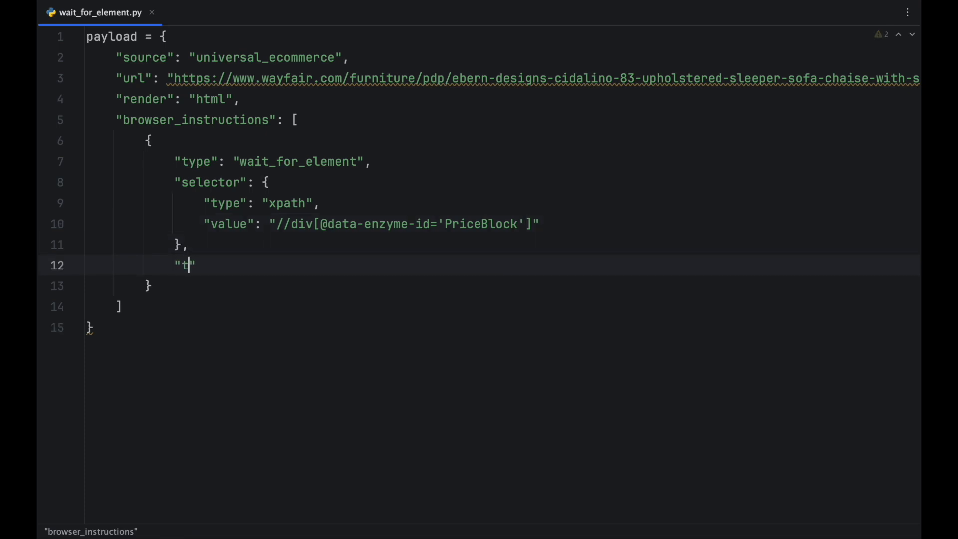
pyautogui.write('imeout_s": 7')
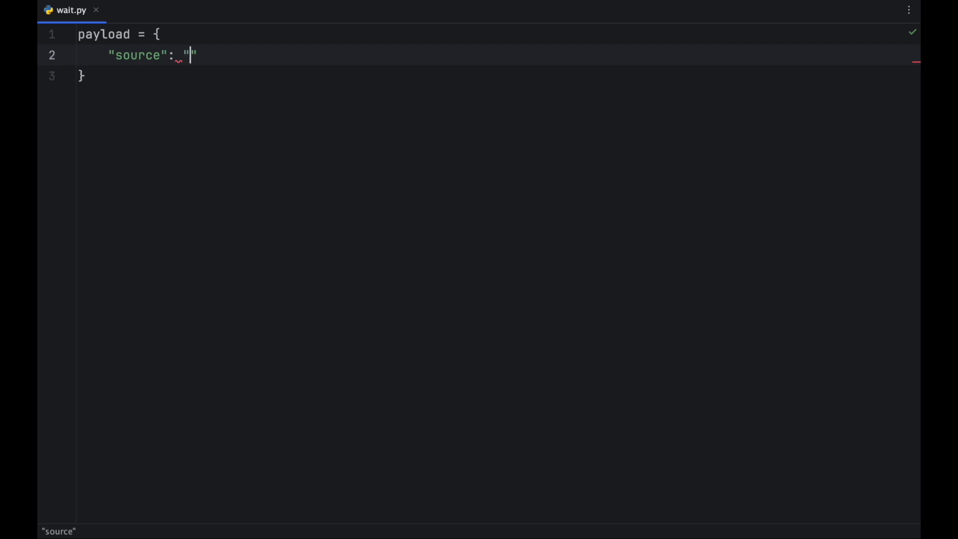
# In wait.py, type source universal_ecommerce, the Wayfair sofa URL, render html, and browser_instructions list.
pyautogui.write('universal_ecommerce')
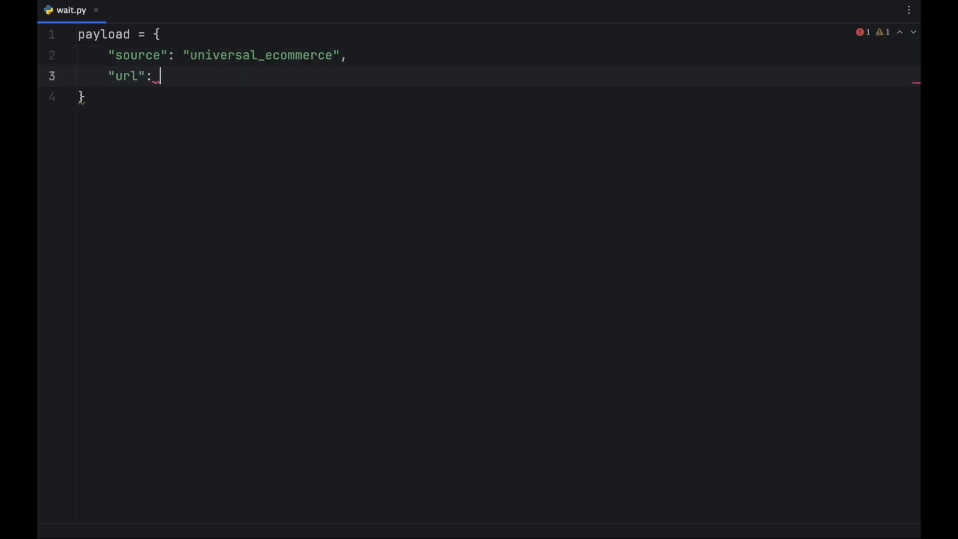
pyautogui.write('"https://www.wayfair.com/furniture/pdp/ebern-designs-cidalino-83-upholstered-sleeper-sofa-chaise-with"')
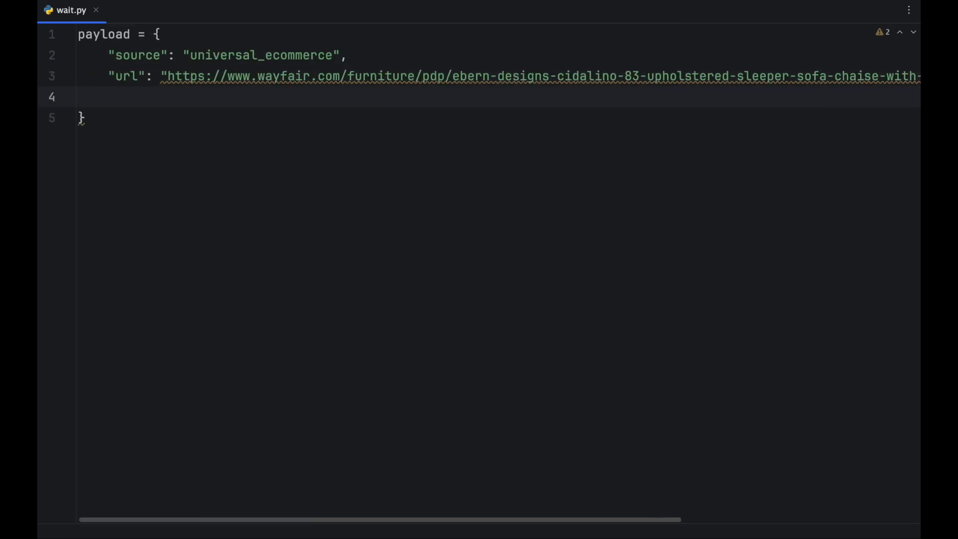
pyautogui.write('"render": "html"')
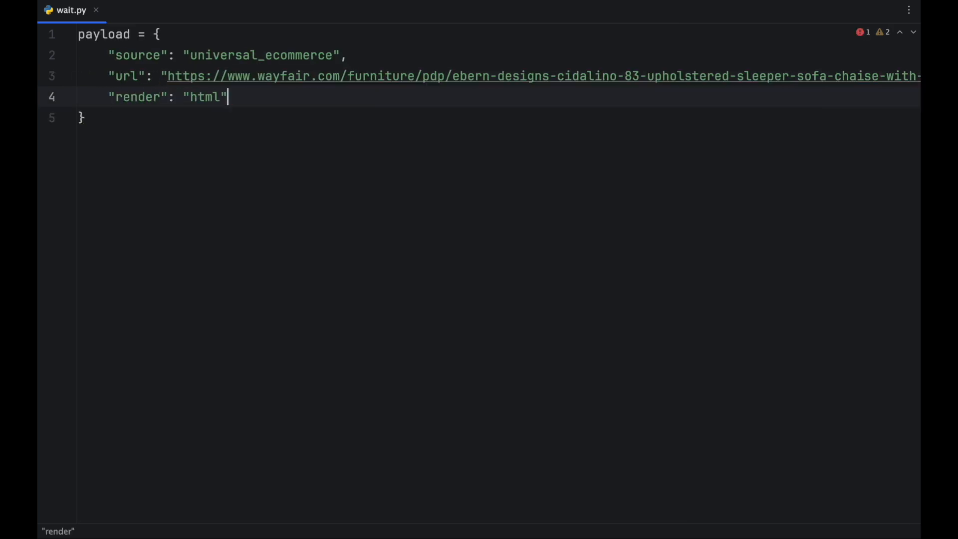
pyautogui.write('"browser_instruction"')
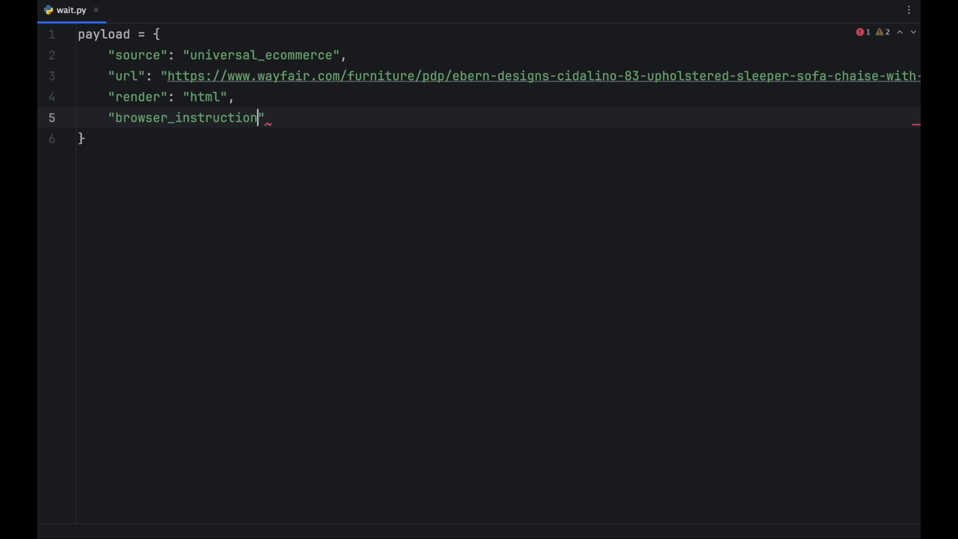
pyautogui.write('s": [')
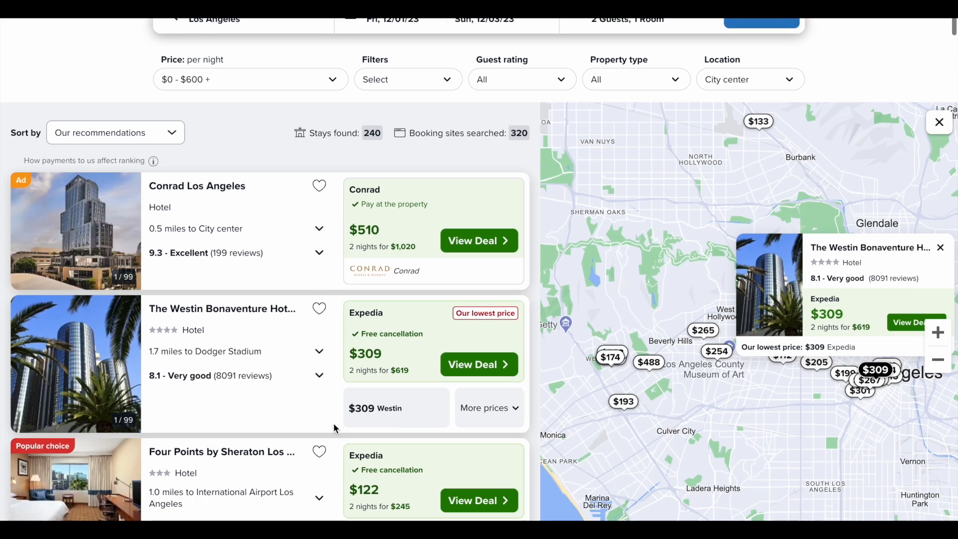
# Scroll through trivago's Los Angeles results to Four Points by Sheraton's booking-site prices.
pyautogui.scroll(-3)
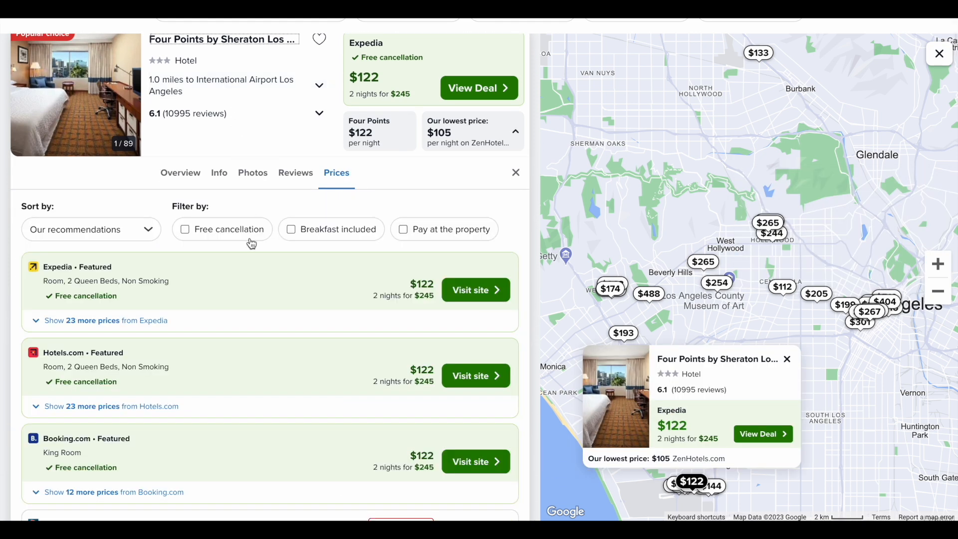
pyautogui.scroll(-3)
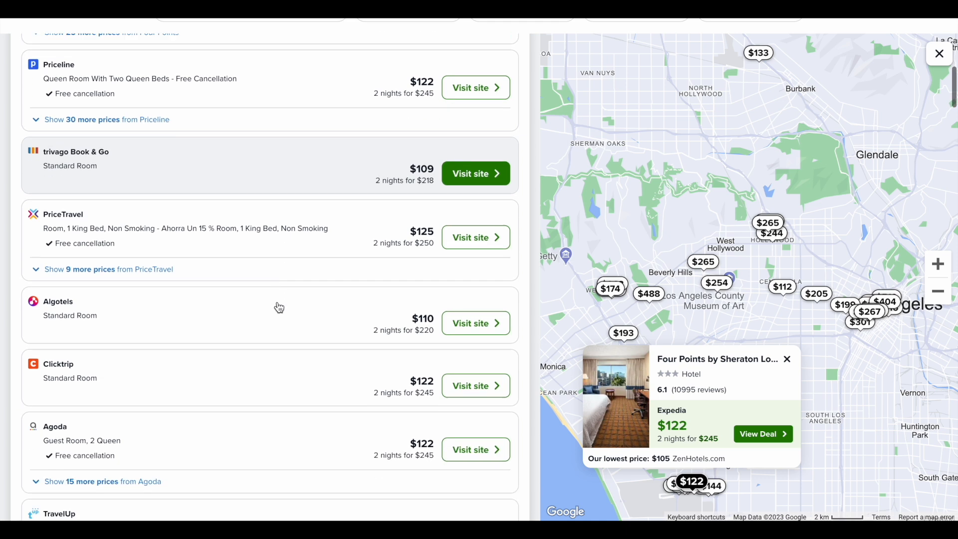
pyautogui.scroll(-3)
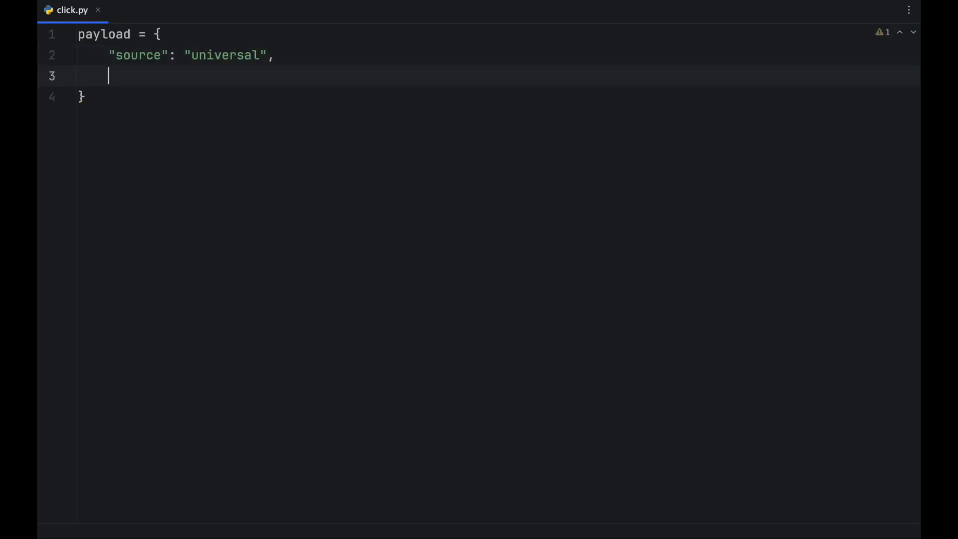
# Add the trivago Los Angeles URL, html rendering, and a click on hotel name [2] with 3-second wait.
pyautogui.write('"url": "https://www.trivago.com/en-US/lm/hotels-los-angeles-california?search=200-14257",')
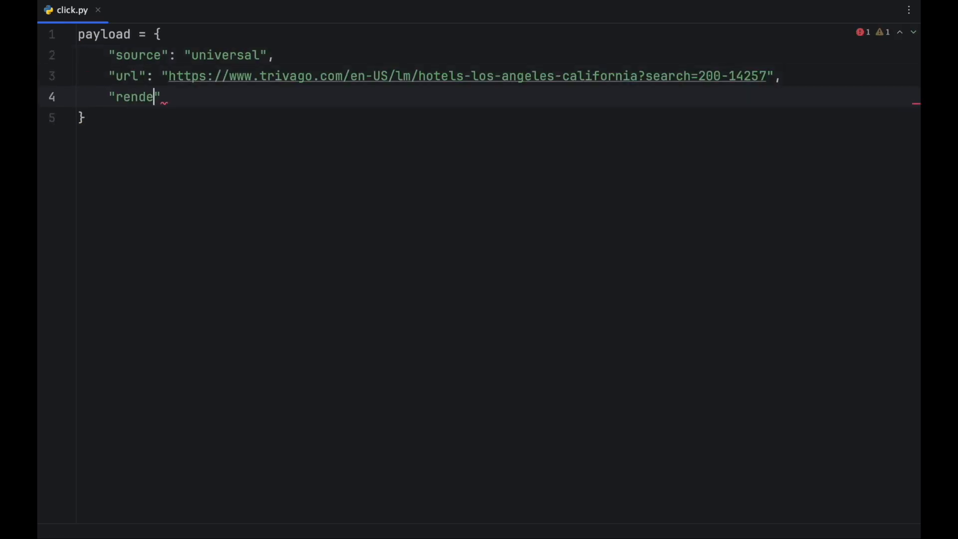
pyautogui.write('r": "html",')
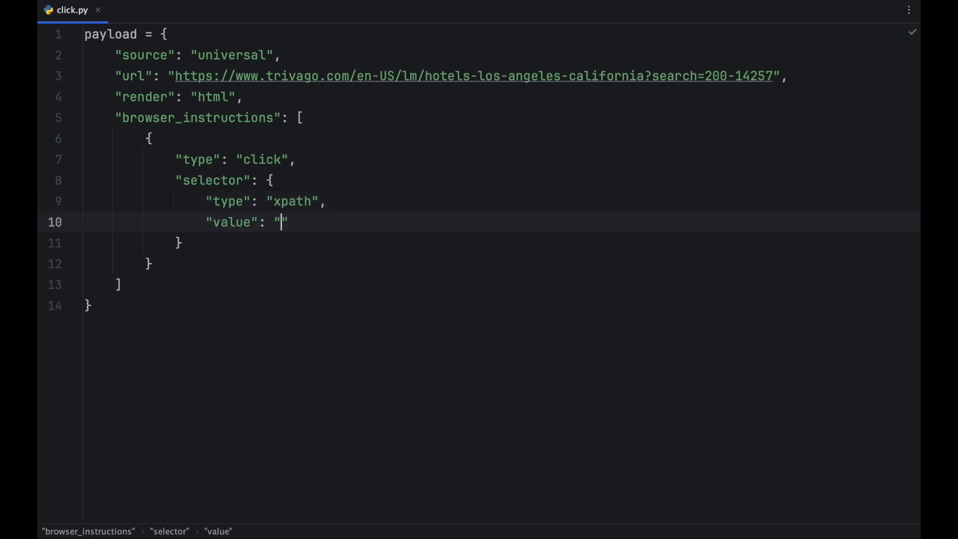
pyautogui.write('(//button)')
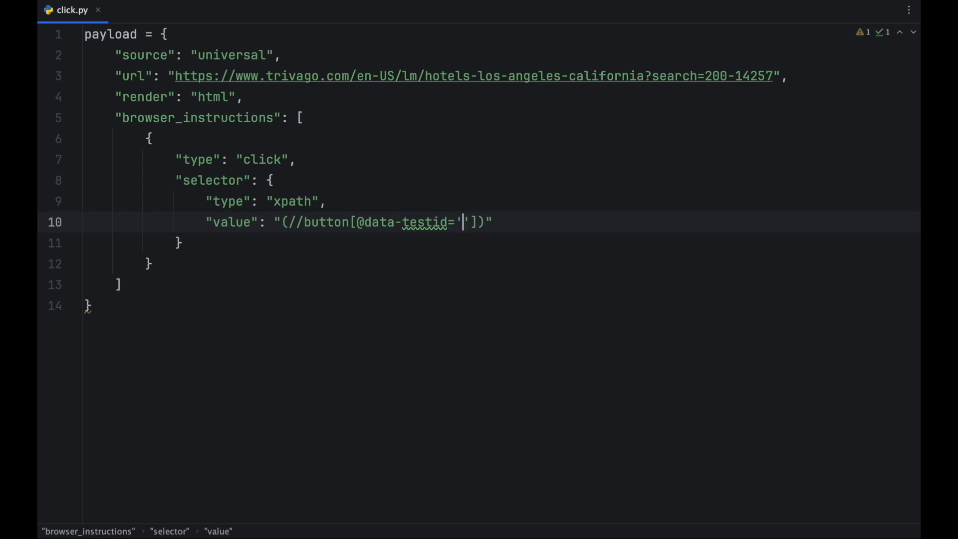
pyautogui.write("item-name'])[2")
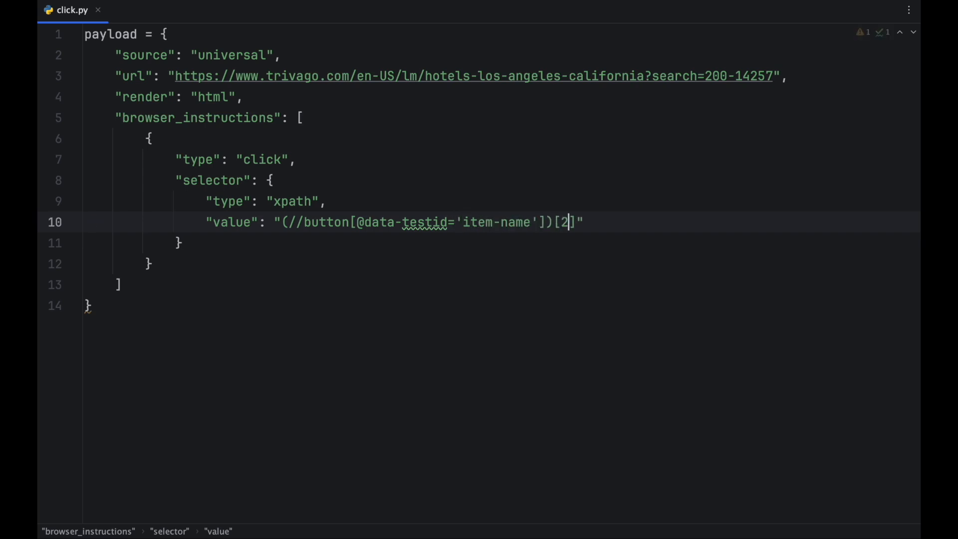
pyautogui.write('"wait_time_s": 3')
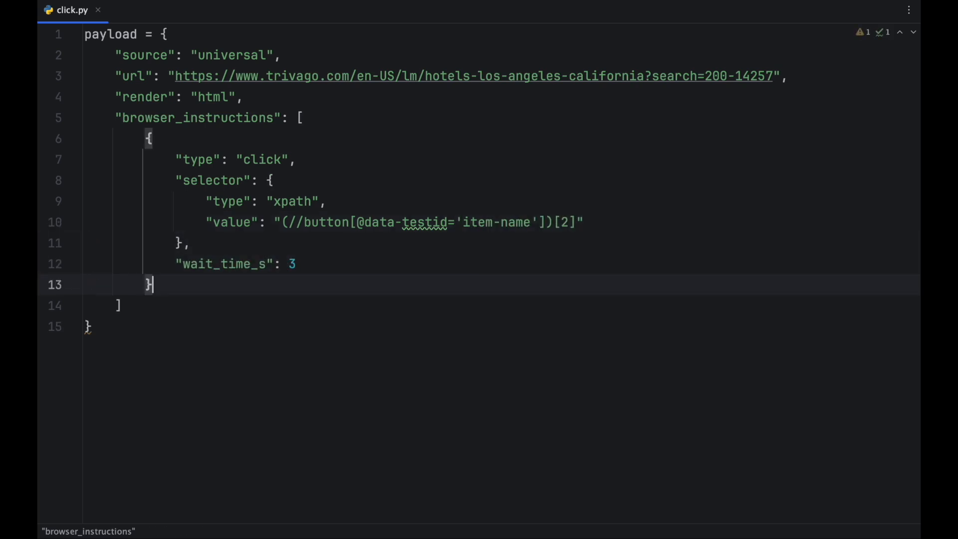
# Start a second click instruction targeting the show-more-deals button's data-testid.
pyautogui.write('"ty[')
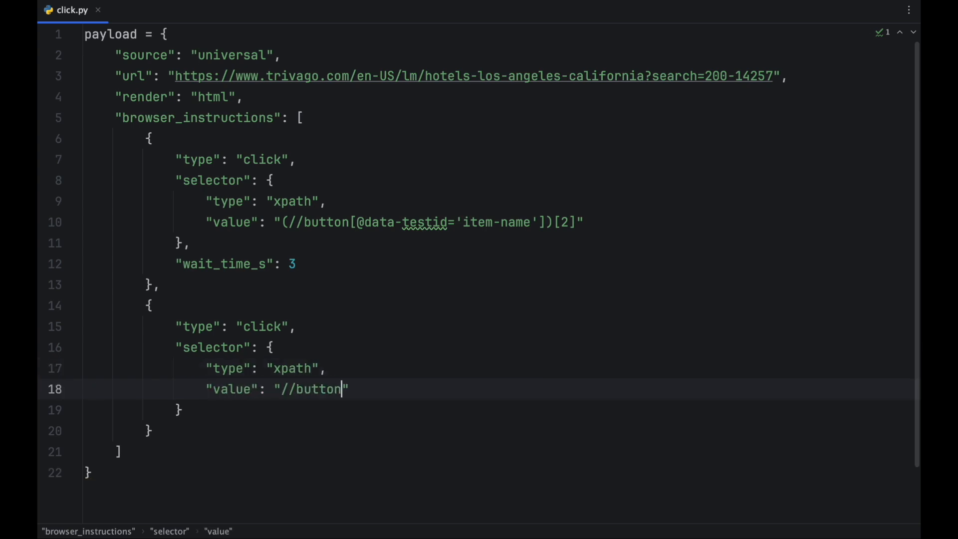
pyautogui.write('[@data-testid]')
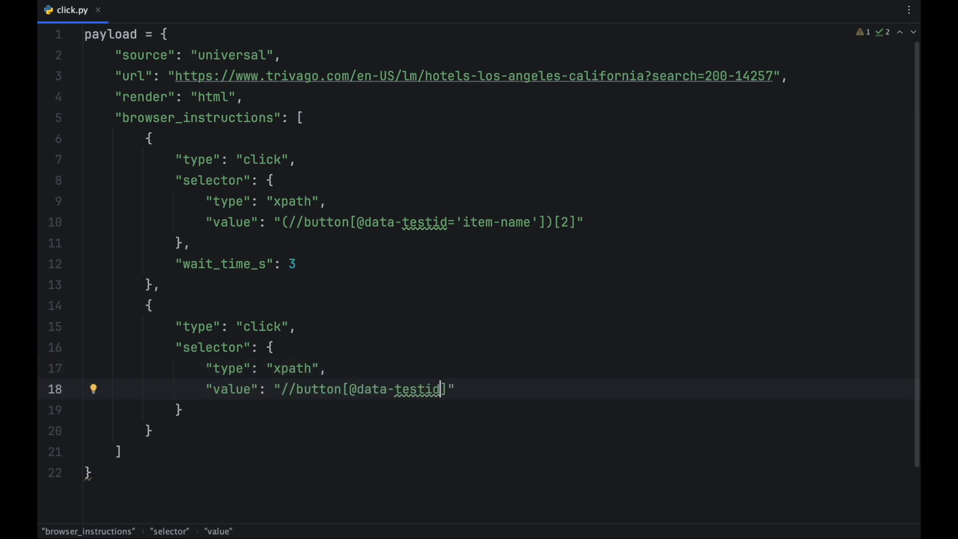
pyautogui.write("='show-more-deals-b")
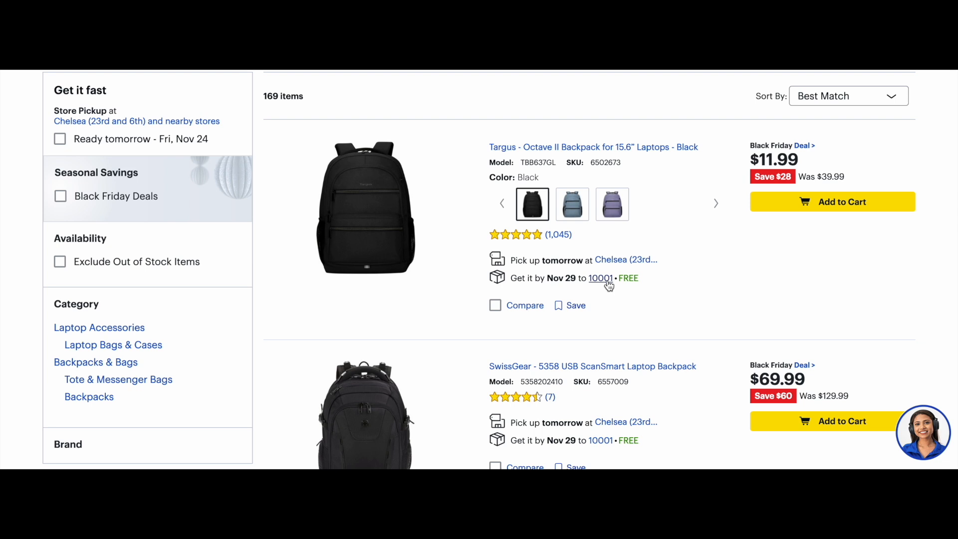
# Change the Targus backpack's delivery estimate ZIP from 10001 to 11238.
pyautogui.click(601, 278)
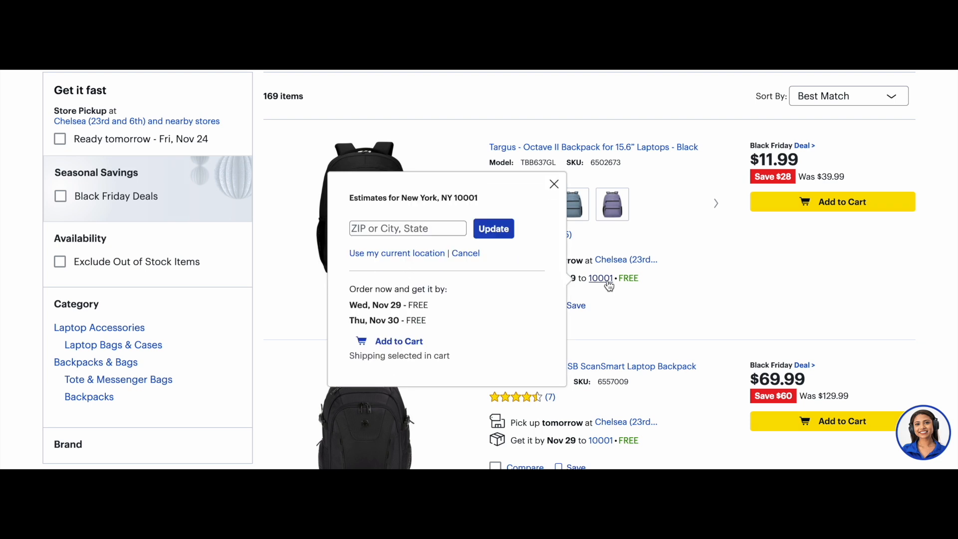
pyautogui.write('11238')
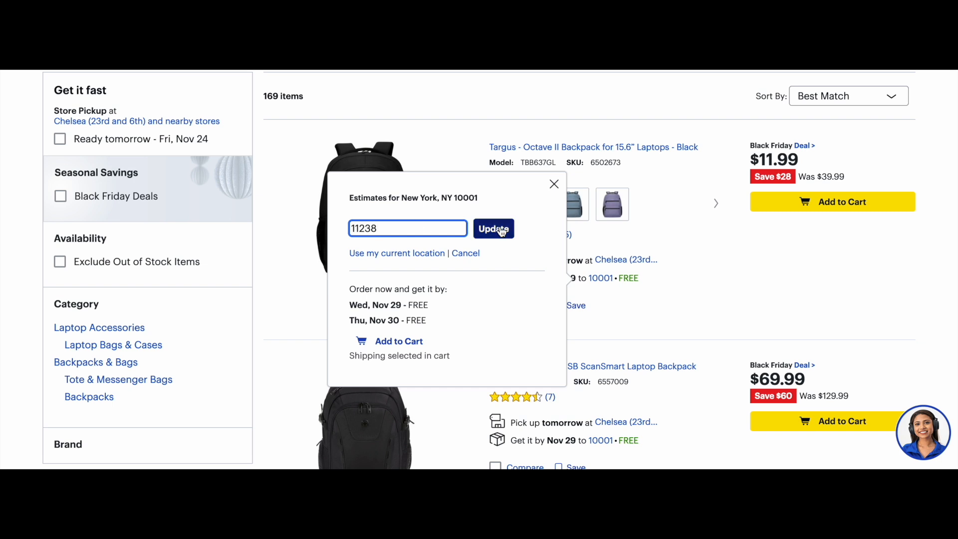
pyautogui.click(494, 229)
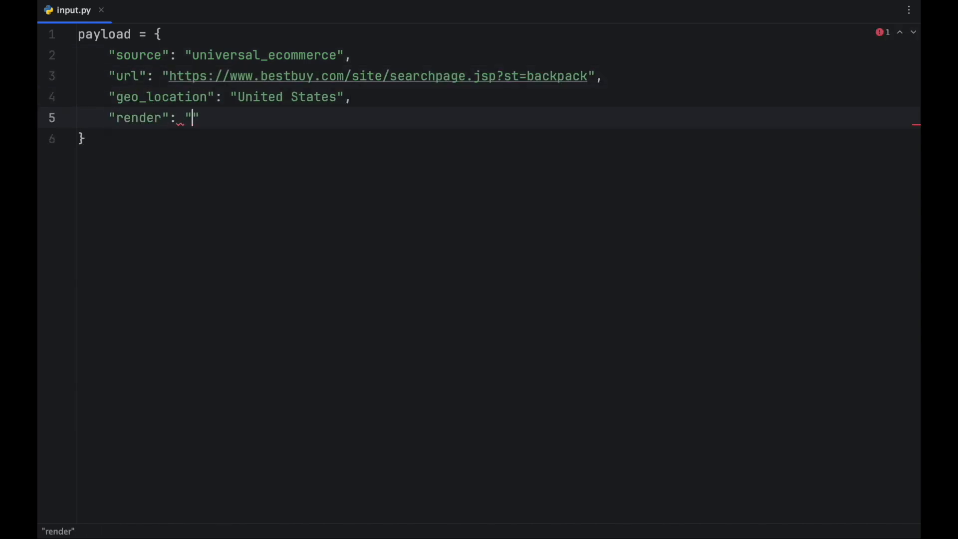
# Finish html rendering and add a click instruction selecting the location control by xpath.
pyautogui.write('html",')
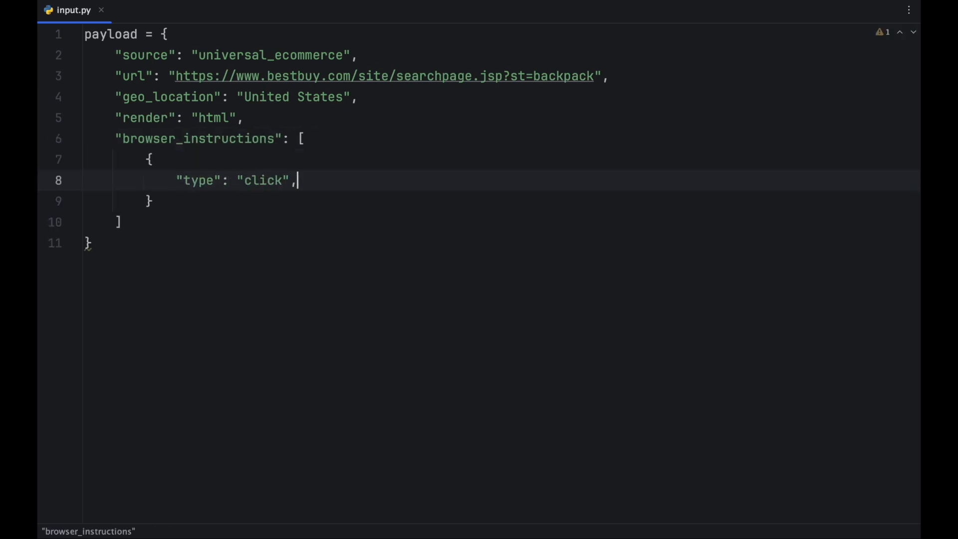
pyautogui.write('"selector": {')
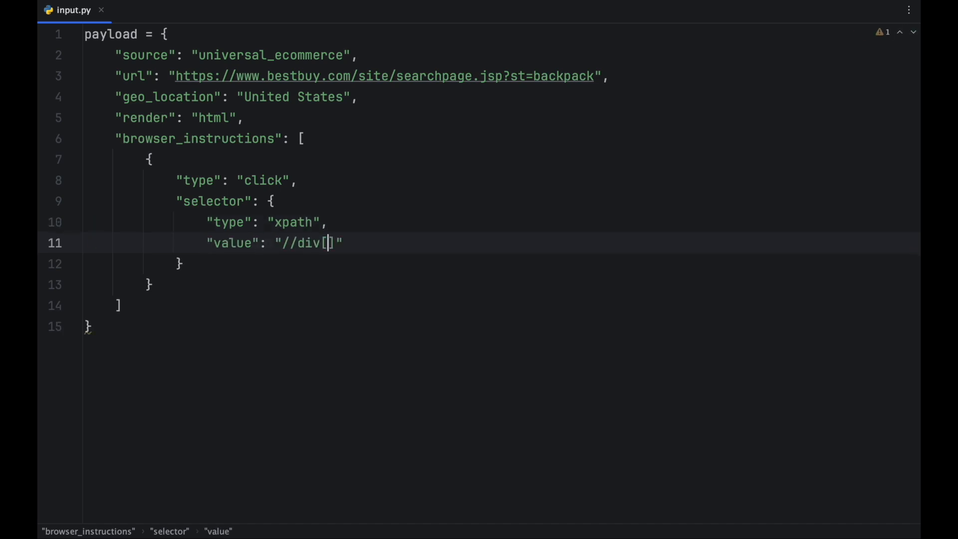
pyautogui.write("@style='text-align: left;")
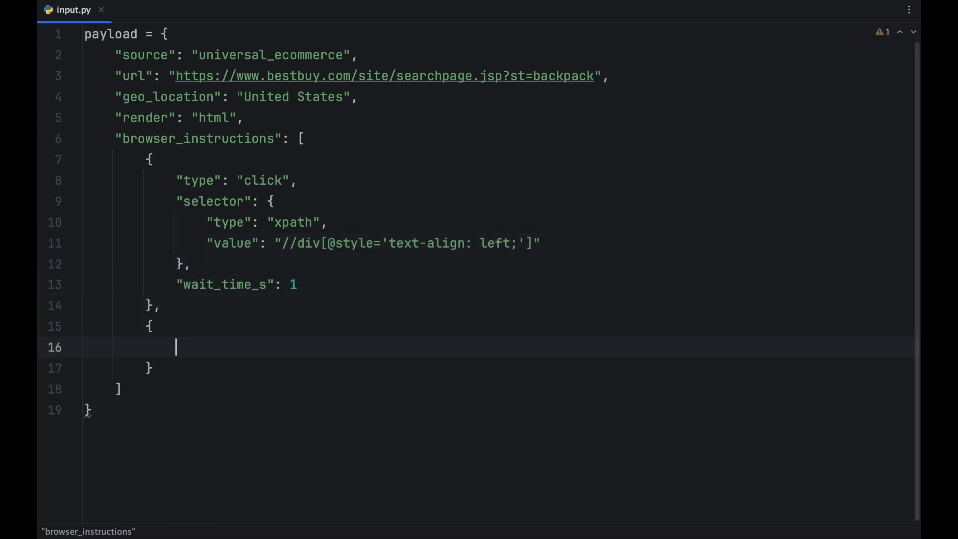
# Add an input instruction entering ZIP 11238, then click the update button with a 5-second wait.
pyautogui.write('"type": "input",')
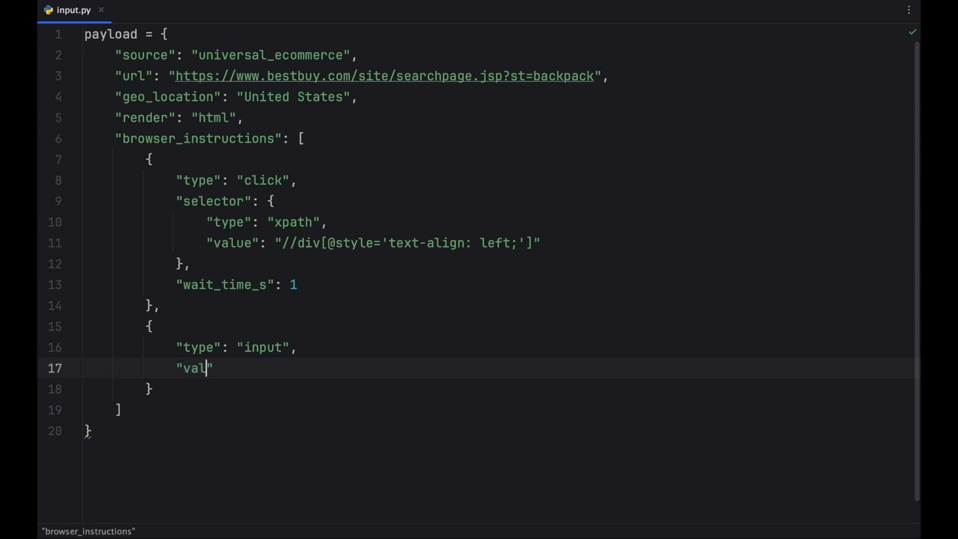
pyautogui.write('ue": "11238",')
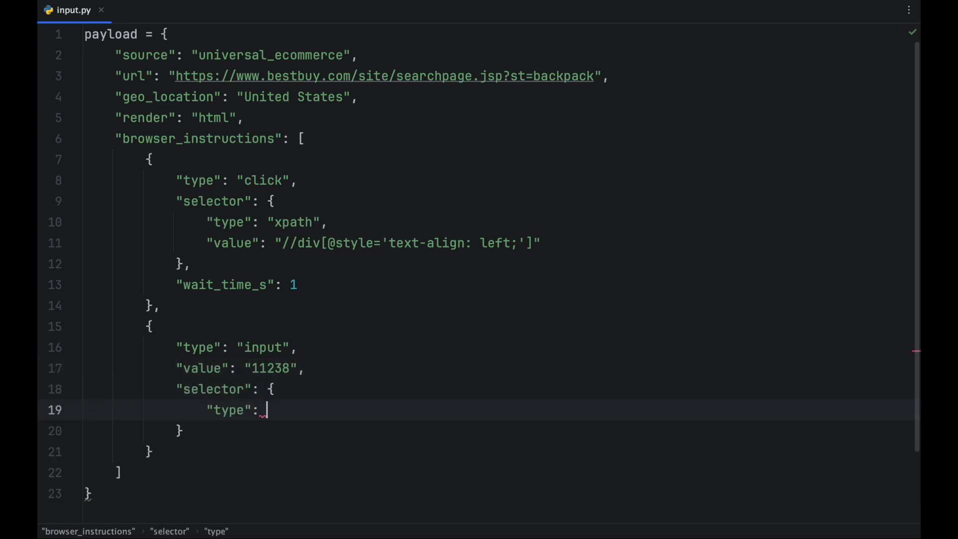
pyautogui.write('"xpath",')
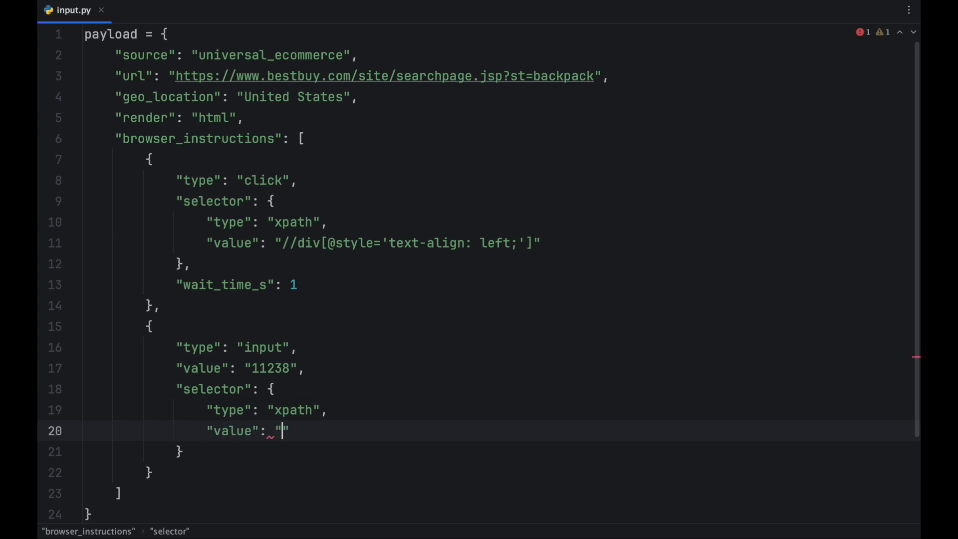
pyautogui.write("//input[@placeholder='ZIP or City, State'")
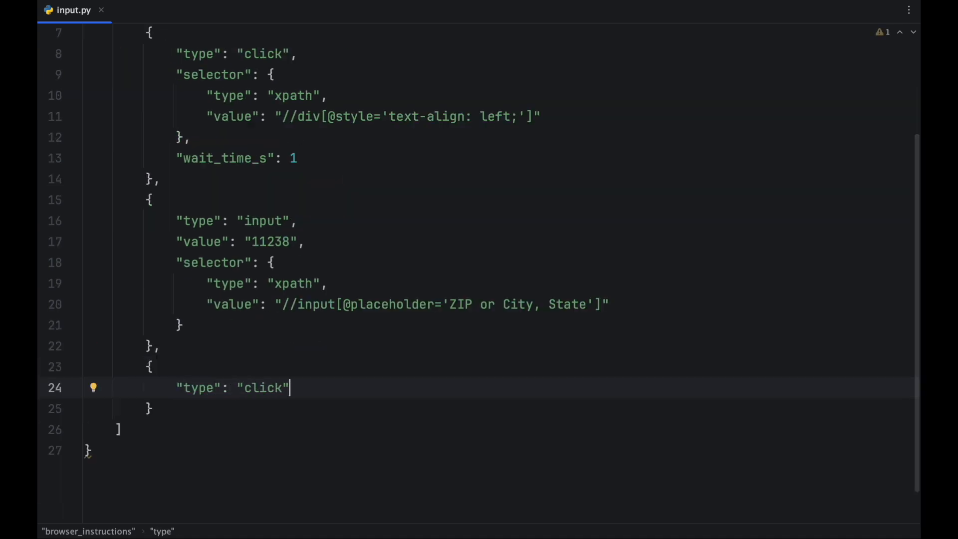
pyautogui.write(',')
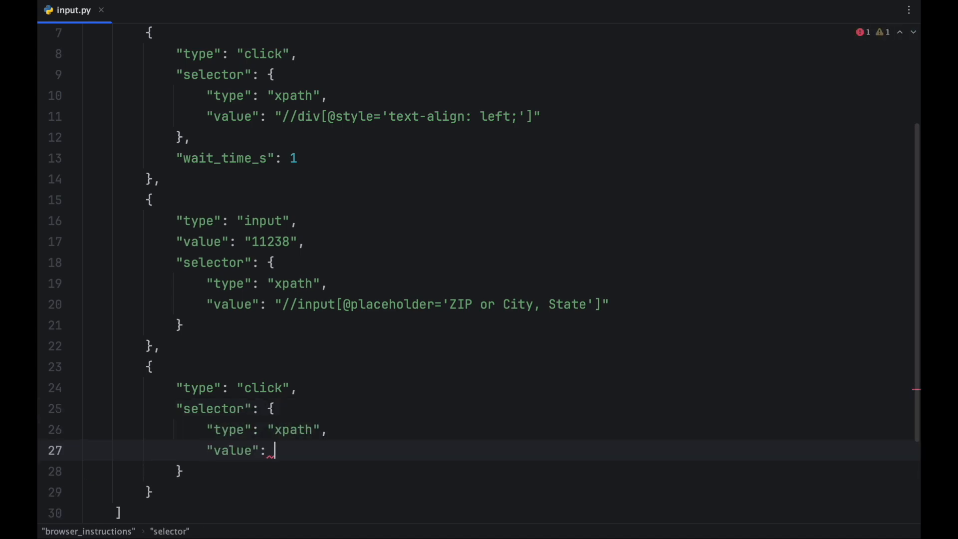
pyautogui.write('"//button[@data-track]"')
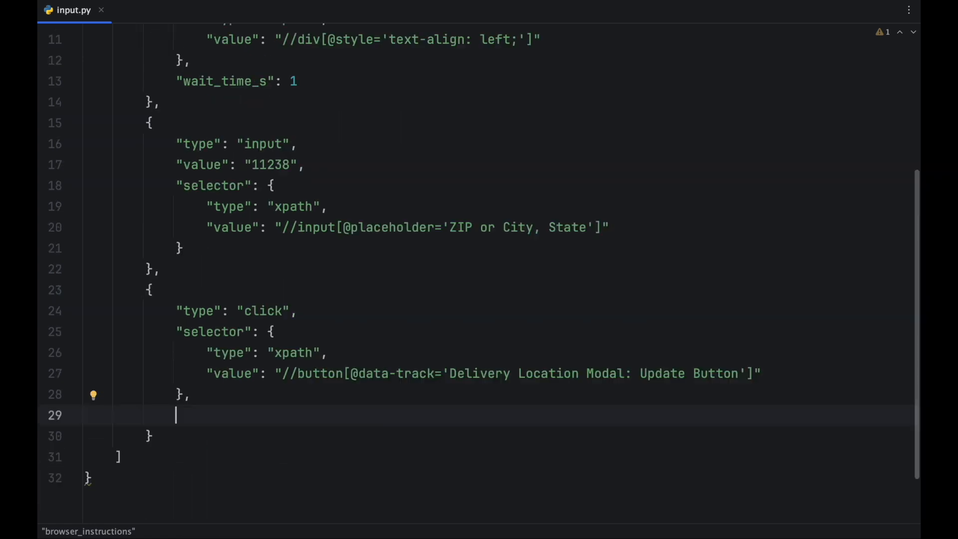
pyautogui.write('"wait_time_s": 5')
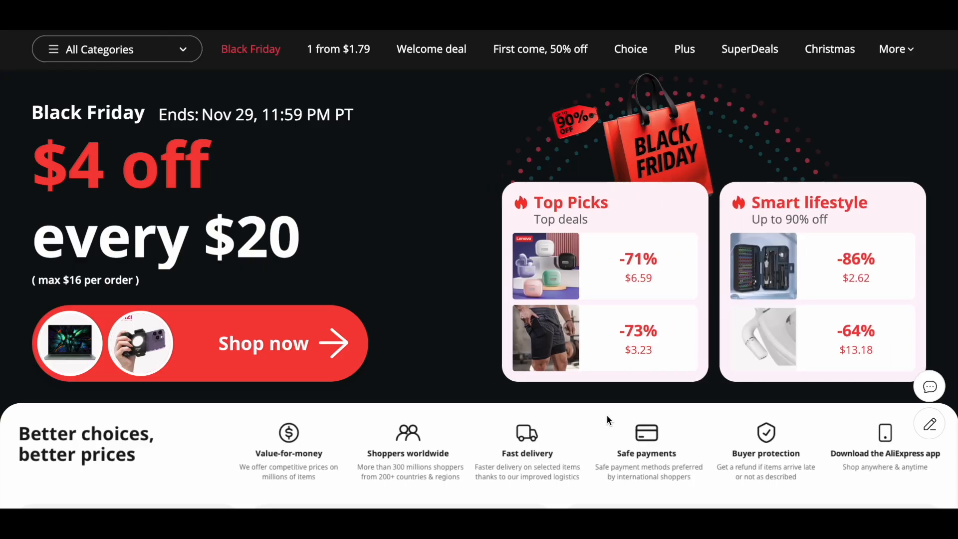
pyautogui.scroll(-3)
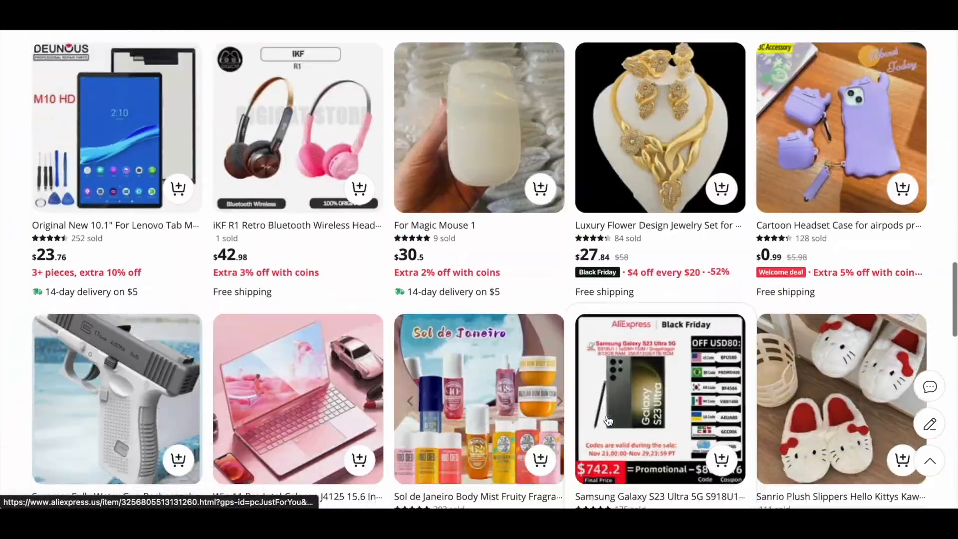
pyautogui.scroll(-3)
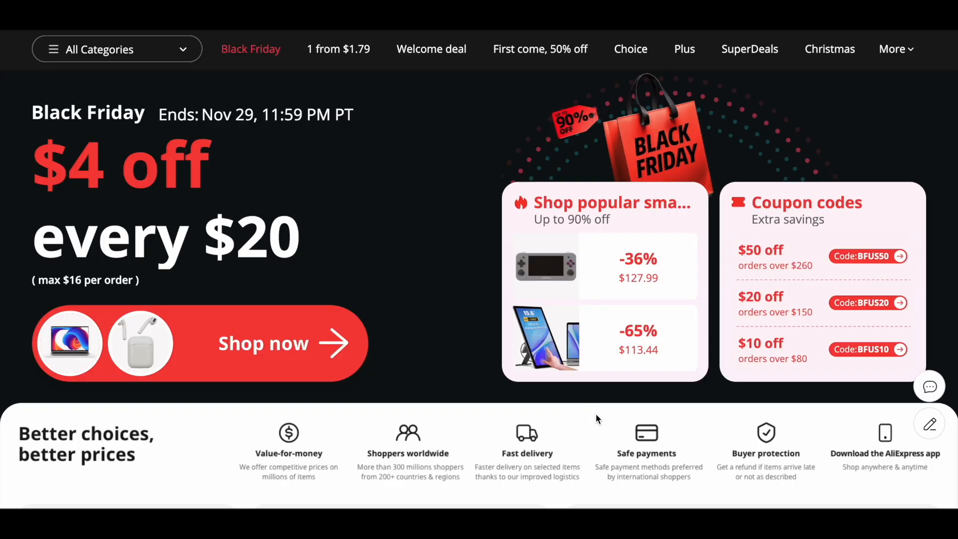
pyautogui.rightClick(598, 419)
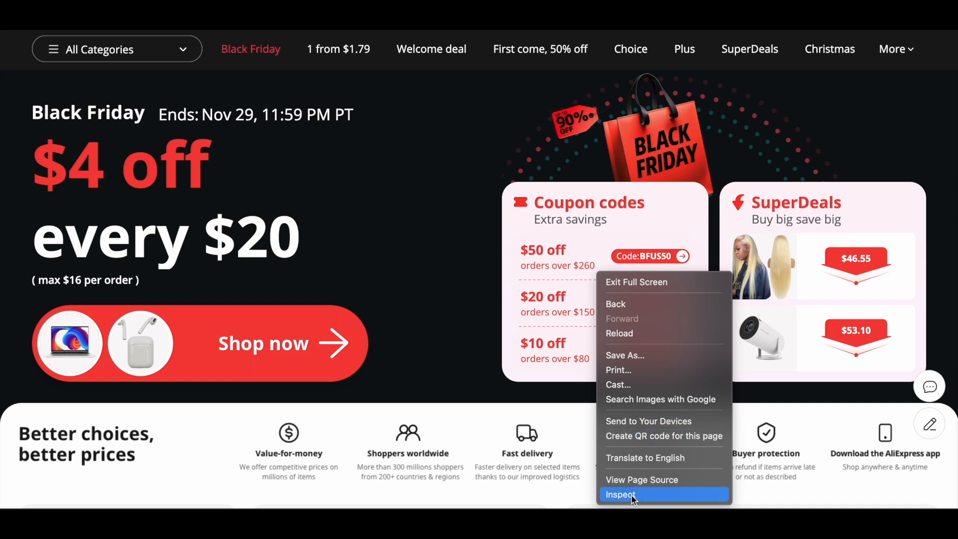
# Run window.scrollBy(0, 500) in the AliExpress page's DevTools console.
pyautogui.click(620, 494)
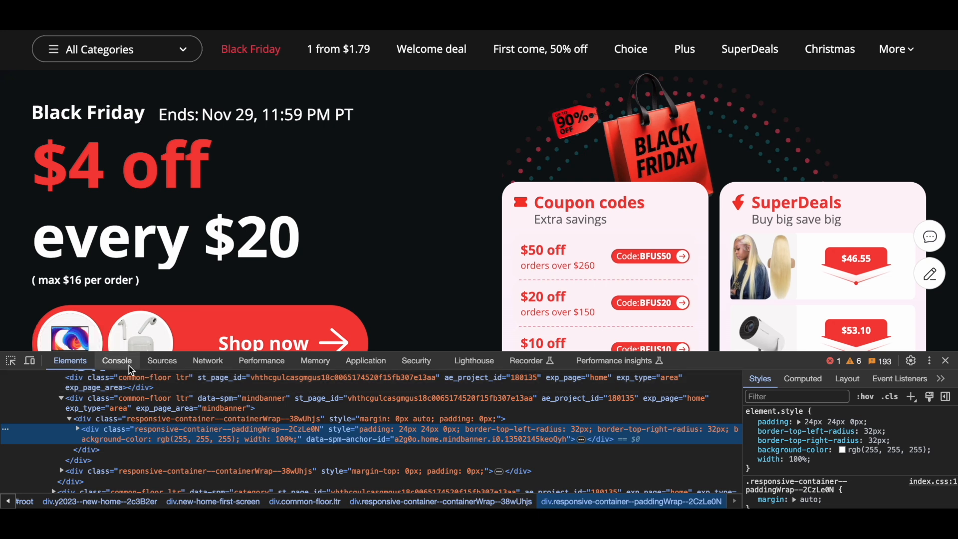
pyautogui.click(116, 360)
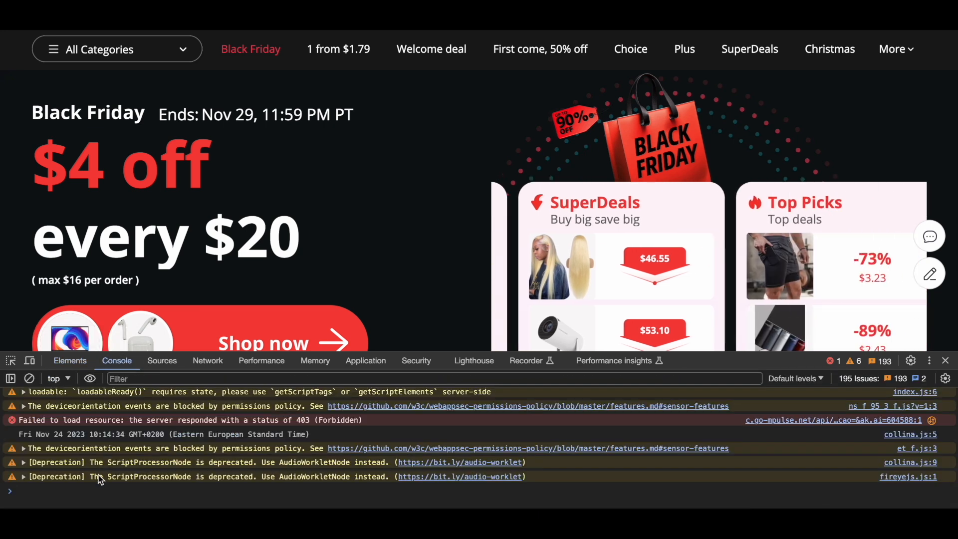
pyautogui.write('window.scrollBy(0, 500)')
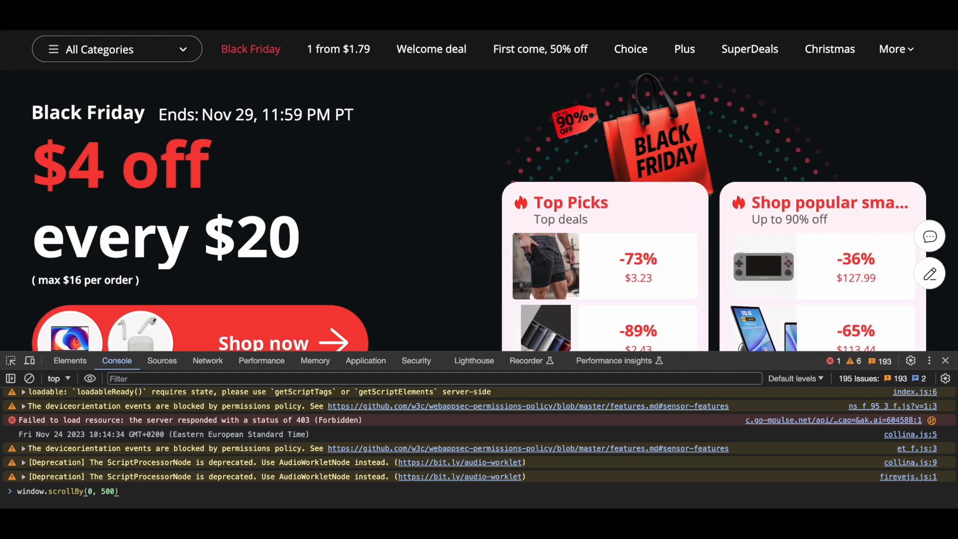
pyautogui.press('Enter')
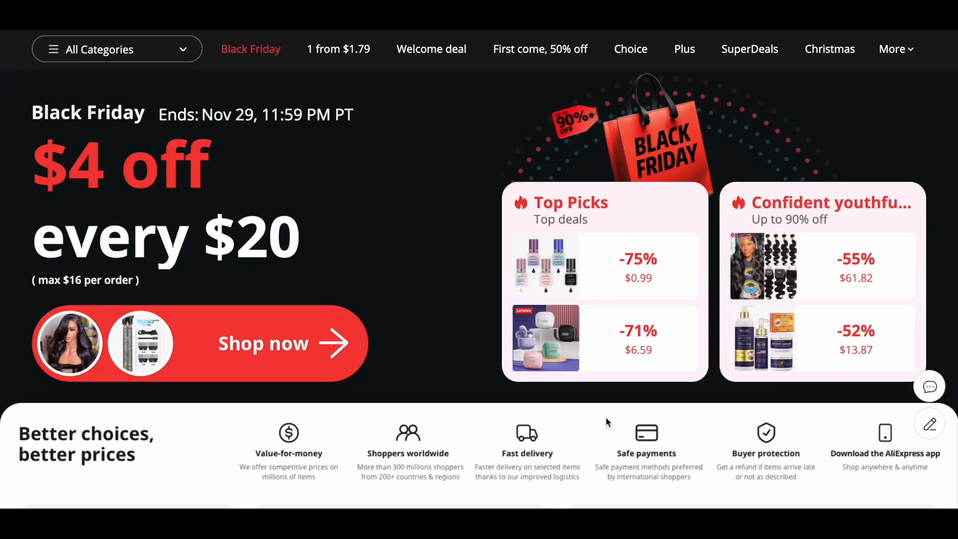
pyautogui.scroll(-3)
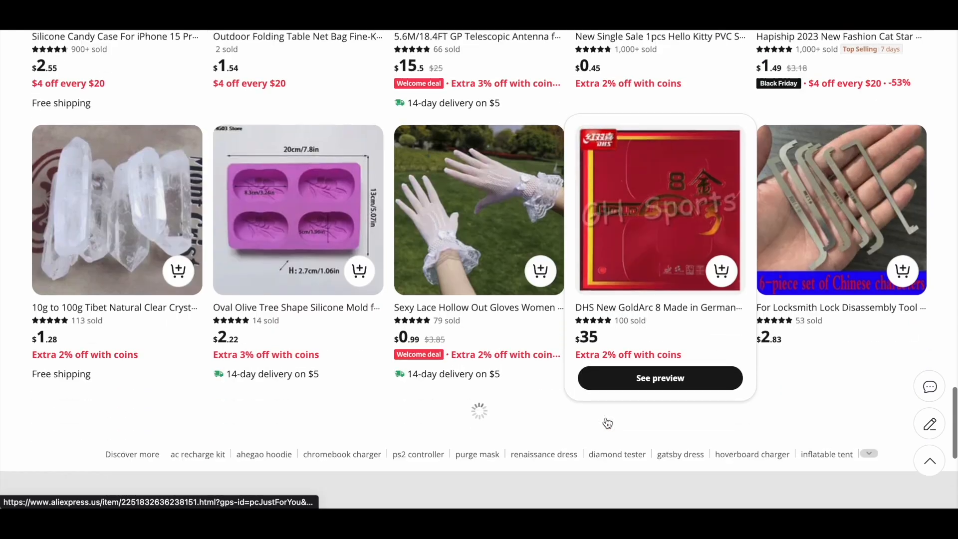
pyautogui.scroll(-3)
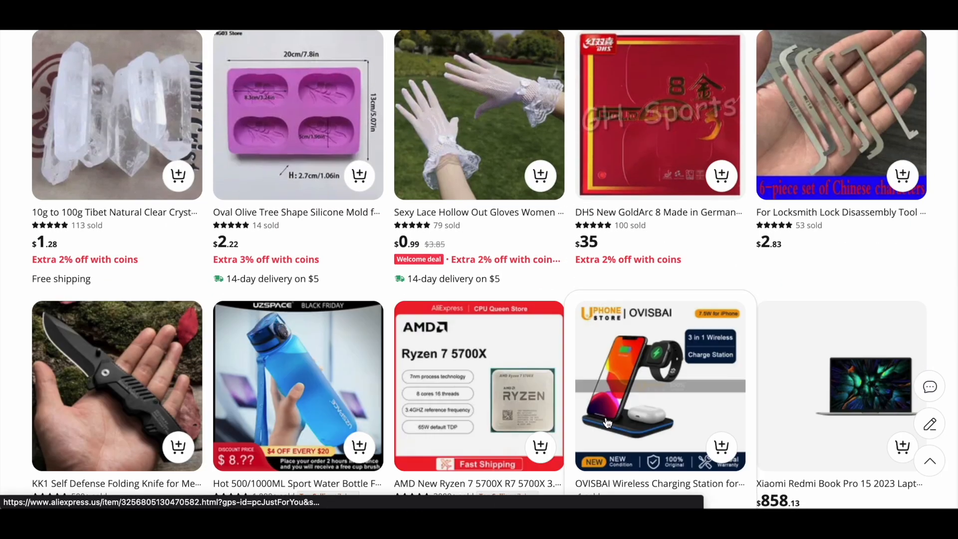
pyautogui.press('F12')
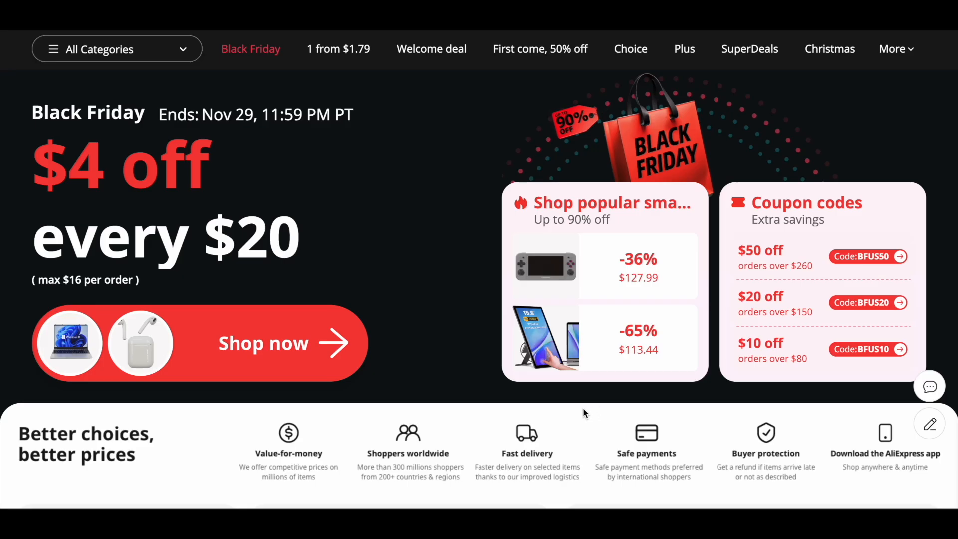
pyautogui.press('F12')
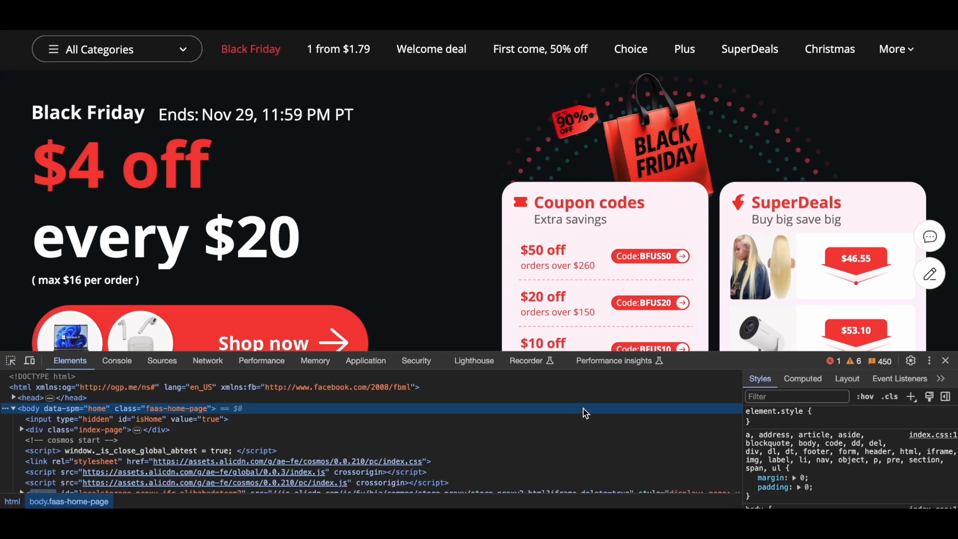
pyautogui.press('Ctrl+f')
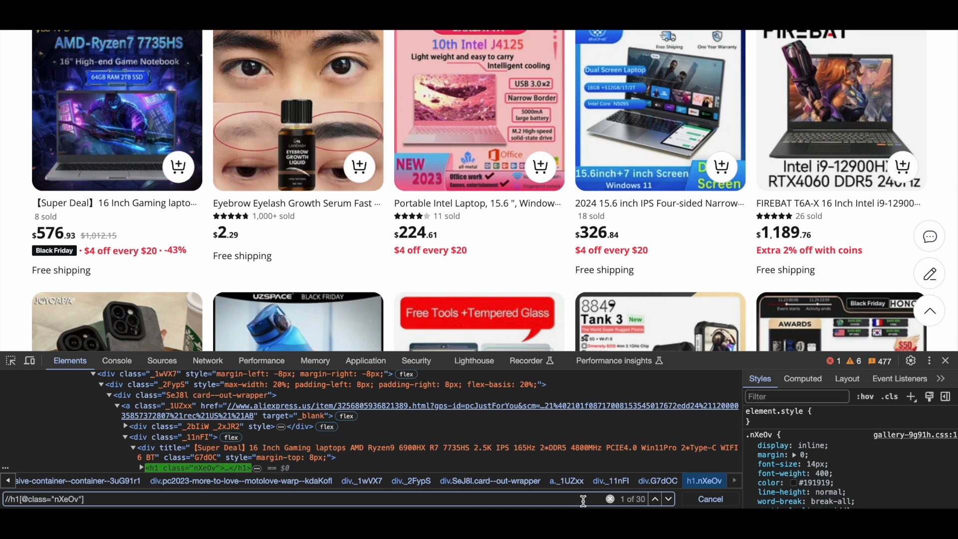
pyautogui.scroll(-3)
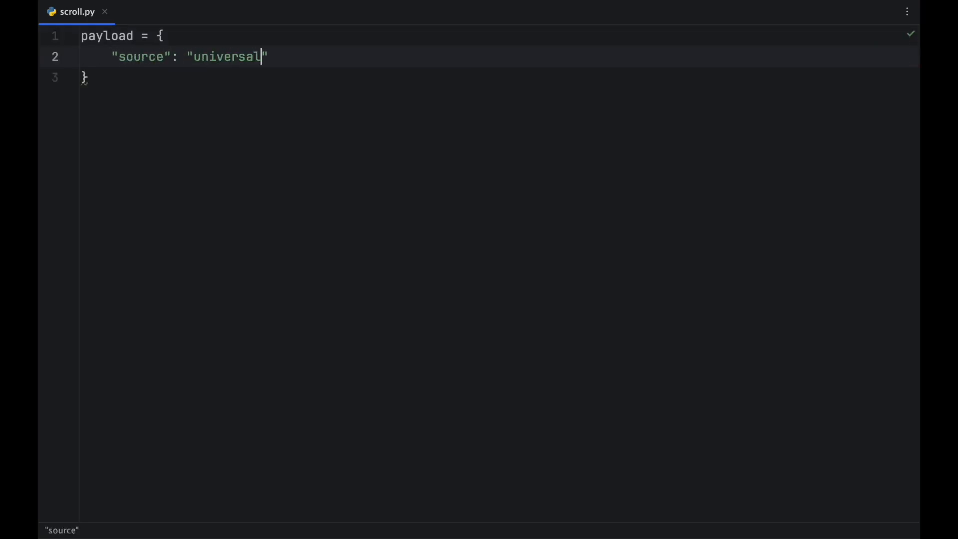
# Write the universal_ecommerce AliExpress payload with html rendering, scroll to y 4796, and 5-second wait.
pyautogui.write('_ecommerce",')
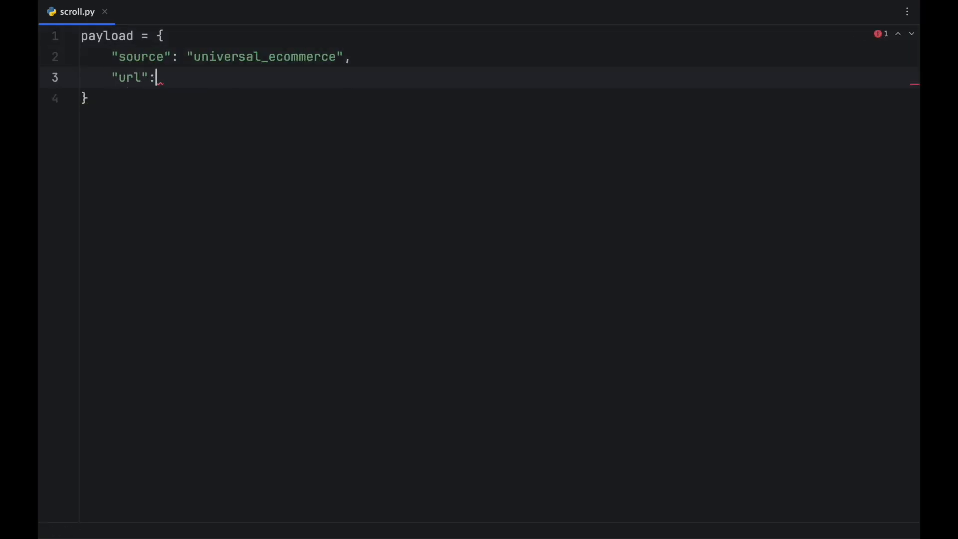
pyautogui.write('"https://www.aliexpress.us/",')
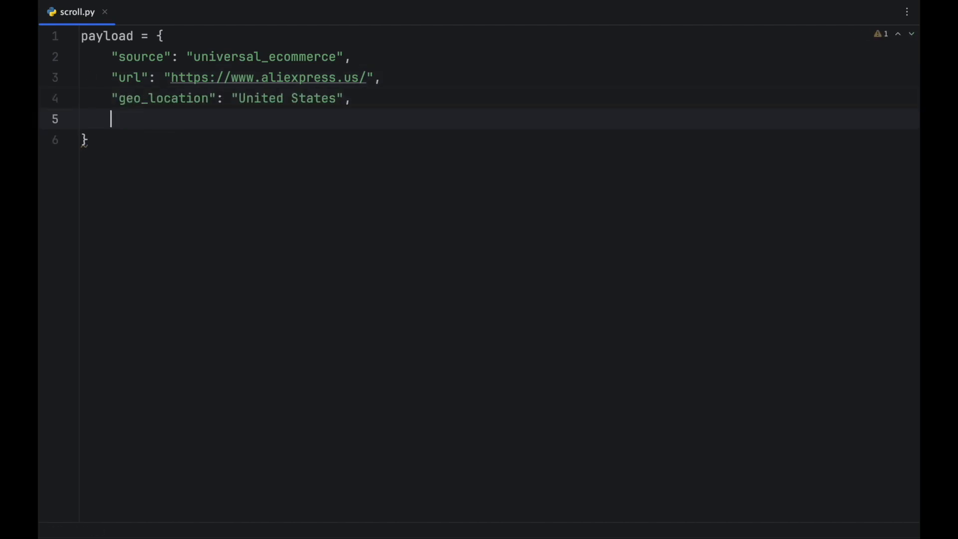
pyautogui.write('"render": "html",')
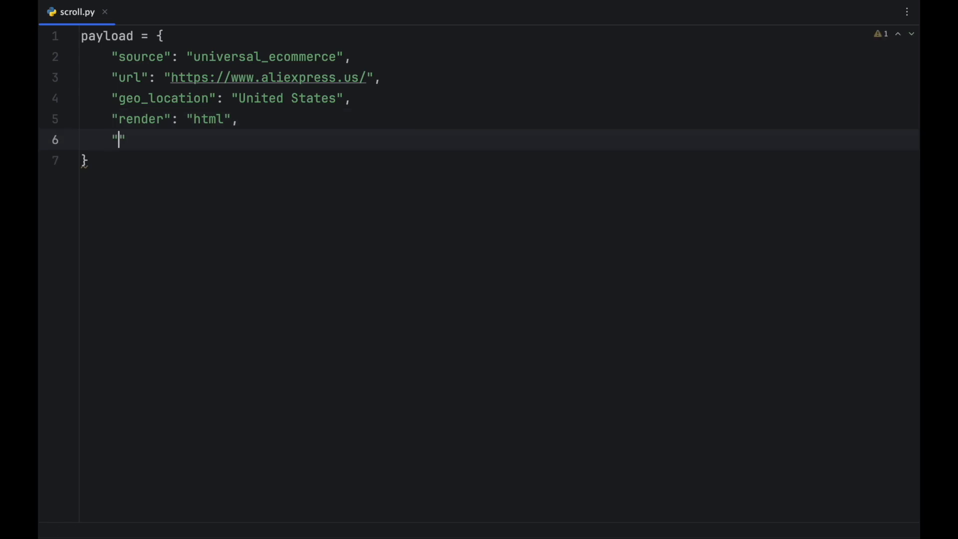
pyautogui.write('browser_instructions": [')
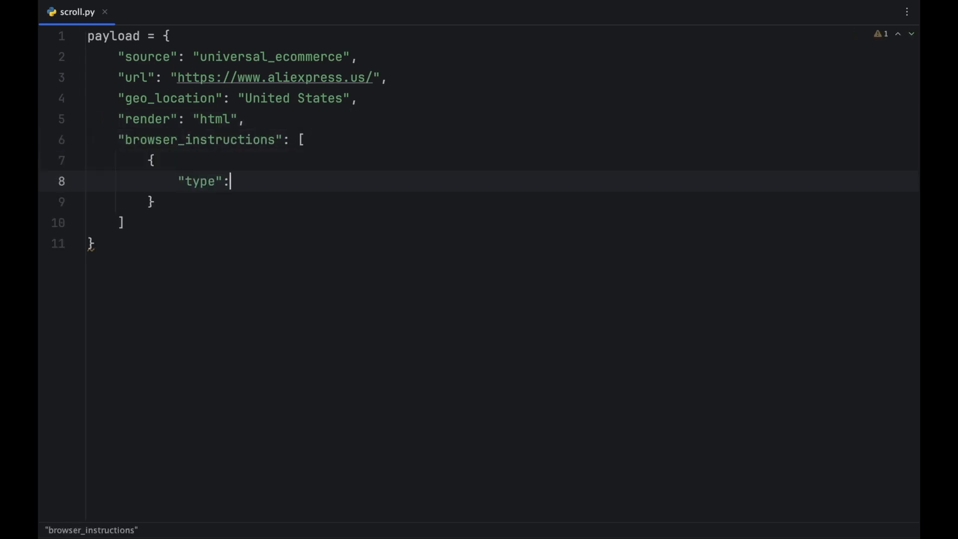
pyautogui.write('"scroll",')
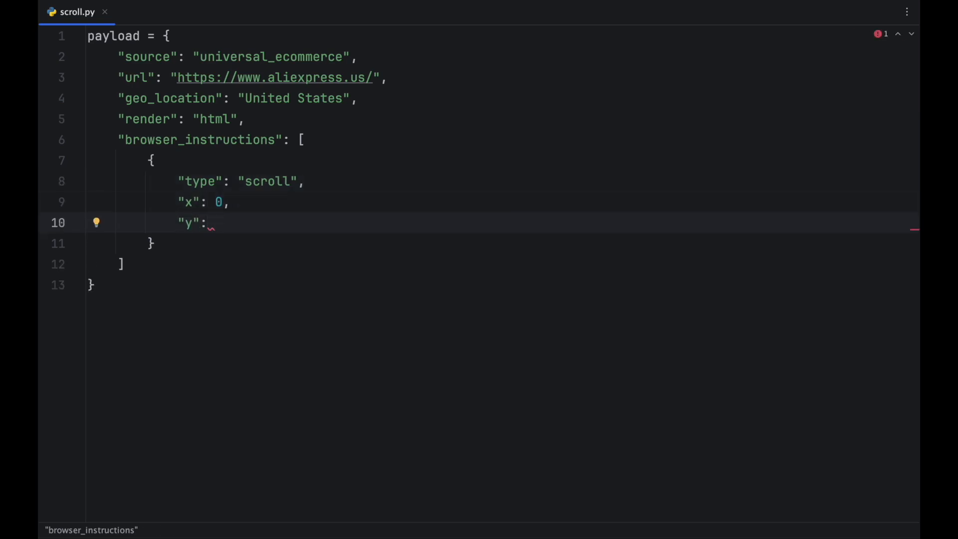
pyautogui.write('4796,')
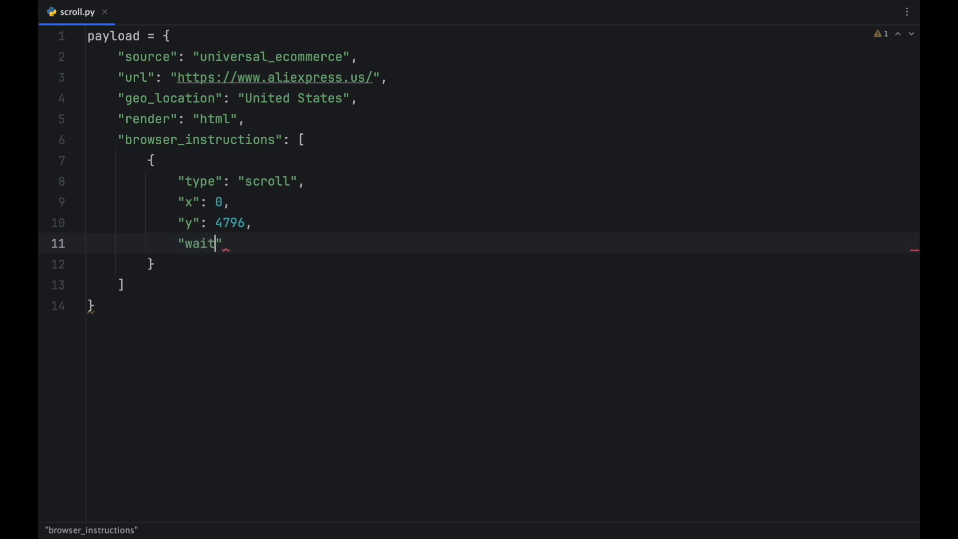
pyautogui.write('_time_s": 5')
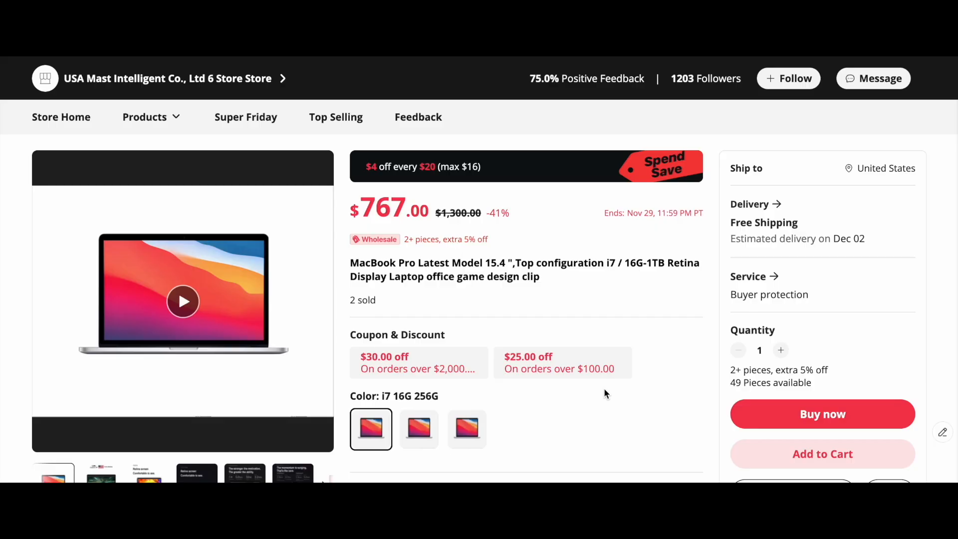
# Scroll the MacBook Pro page past Buyer Questions and Top selling to You may also like.
pyautogui.scroll(-3)
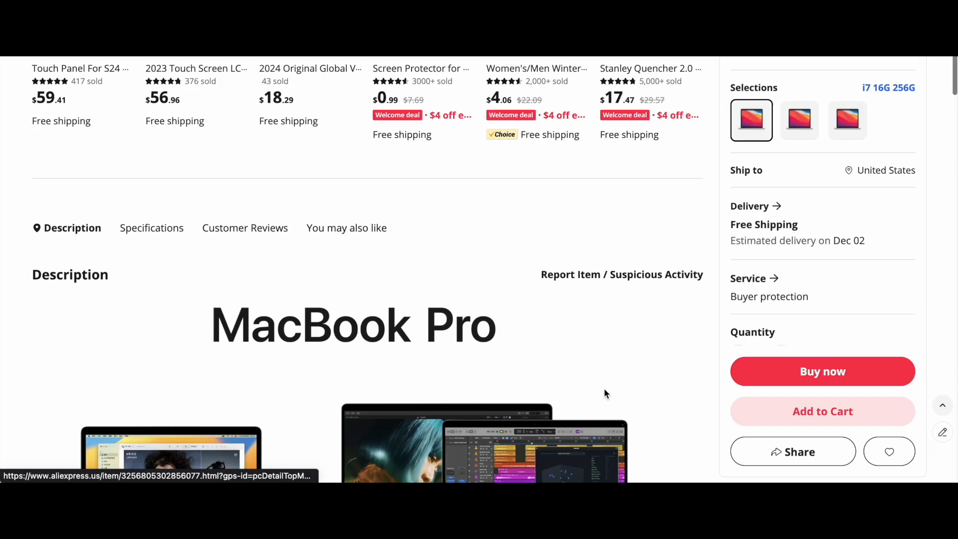
pyautogui.scroll(-3)
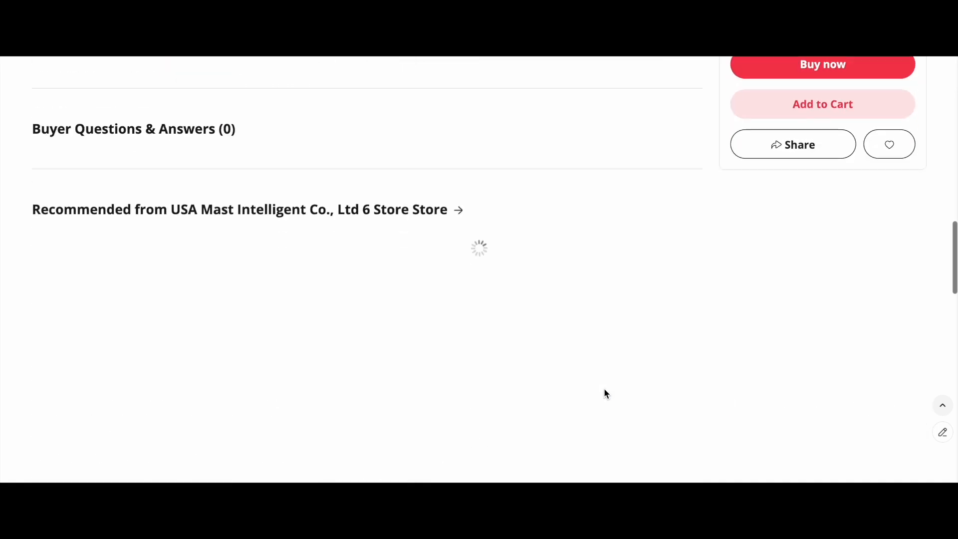
pyautogui.scroll(-3)
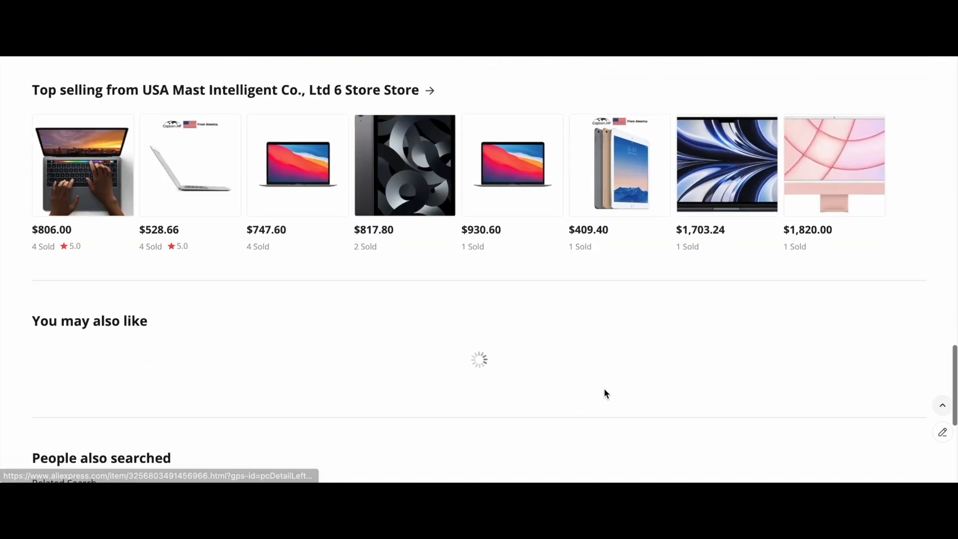
pyautogui.scroll(-3)
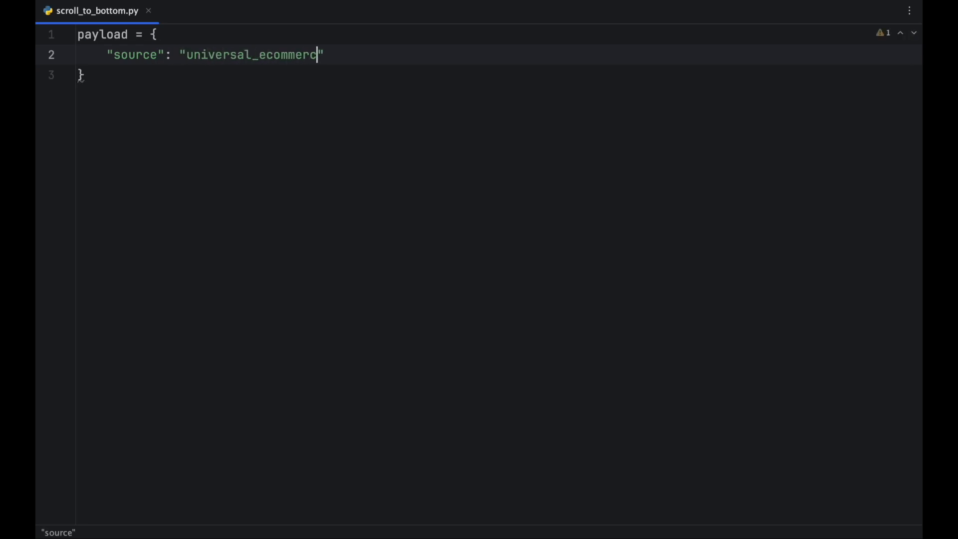
# Add United States geo-location, html rendering, and a scroll_to_bottom instruction with 2-second wait.
pyautogui.write('e",')
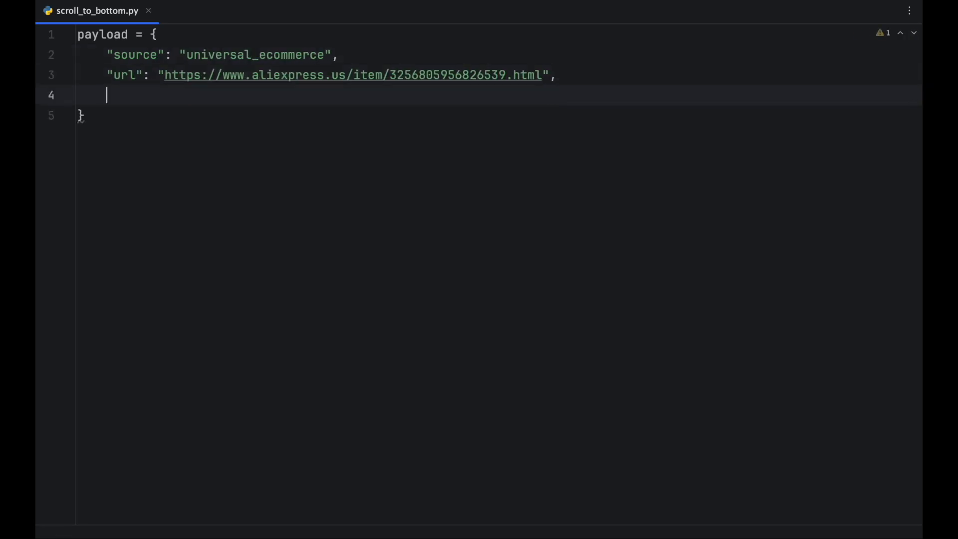
pyautogui.write('"geo_location": "United States"')
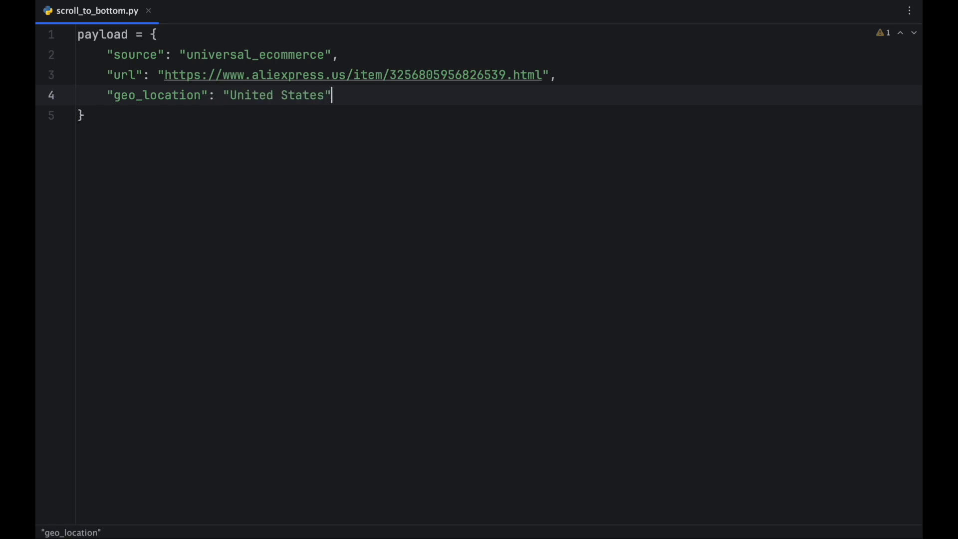
pyautogui.write('"render": "html",')
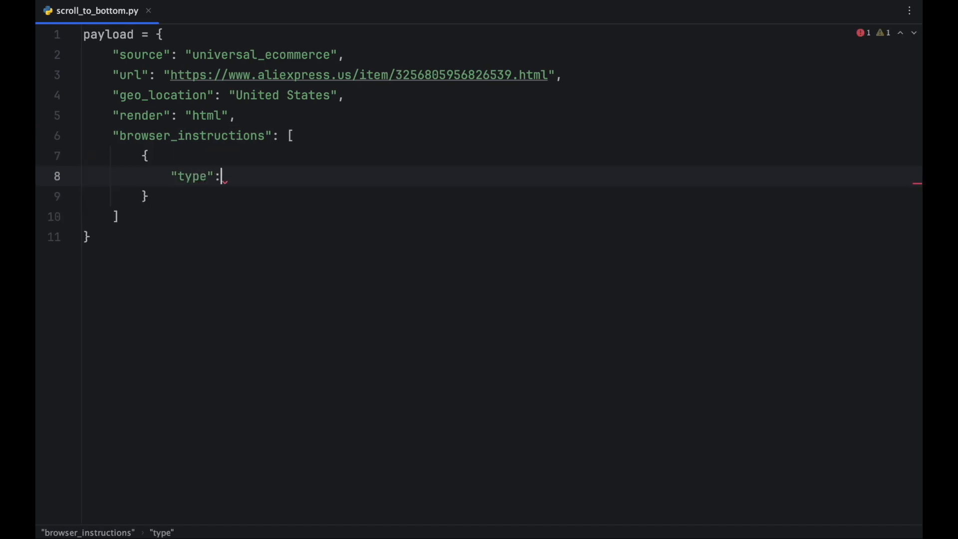
pyautogui.write('"scroll_to_bottom",')
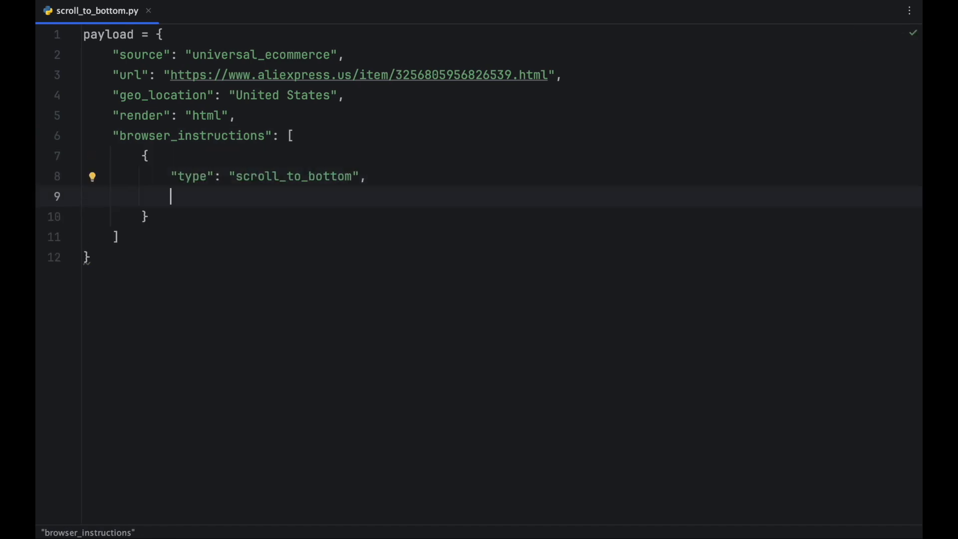
pyautogui.write('"wait_time_s": 2')
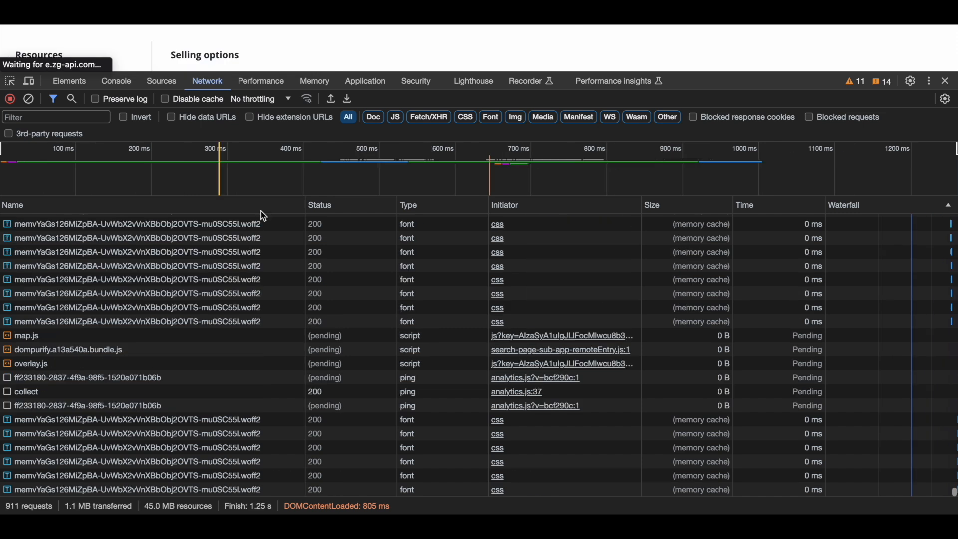
# Filter requests to Fetch/XHR and inspect the async-create-search-page-state response's listing JSON.
pyautogui.click(427, 116)
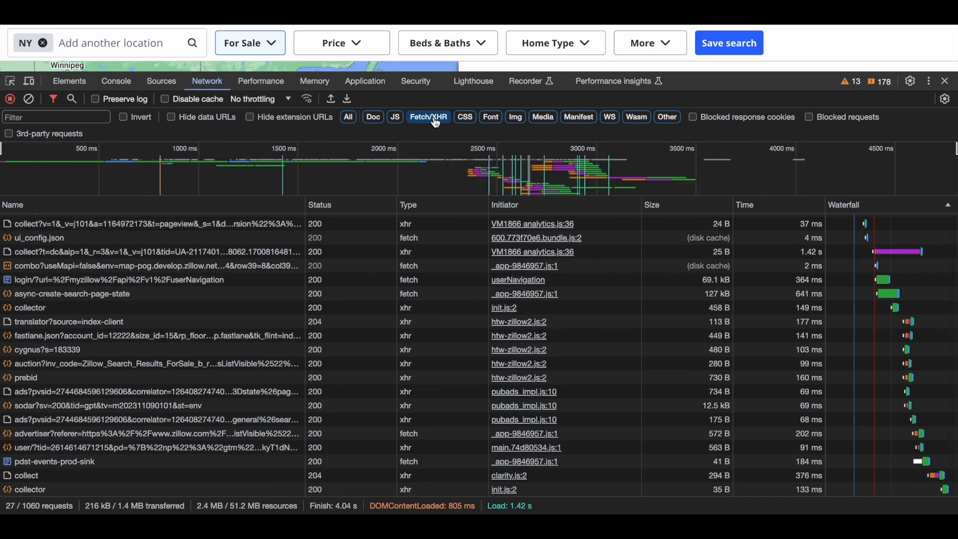
pyautogui.click(72, 294)
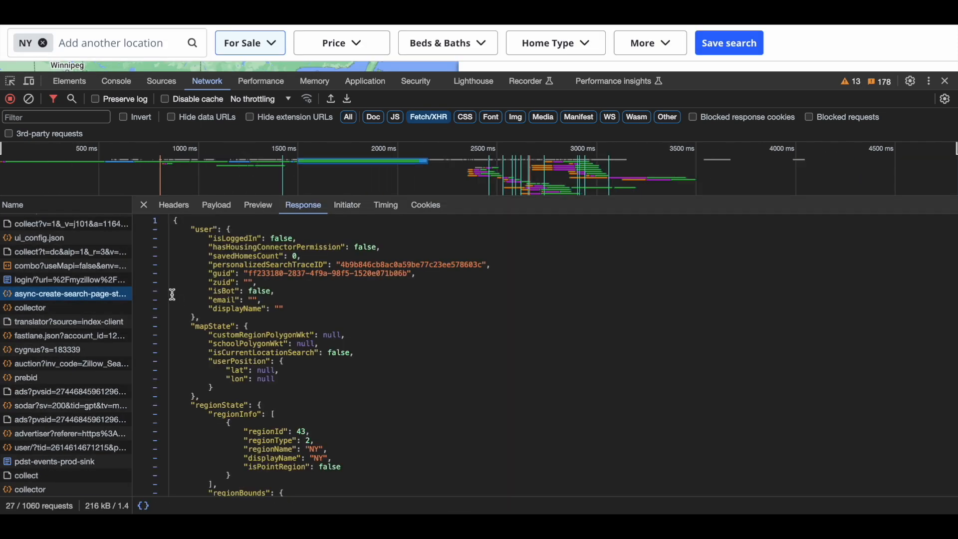
pyautogui.scroll(-3)
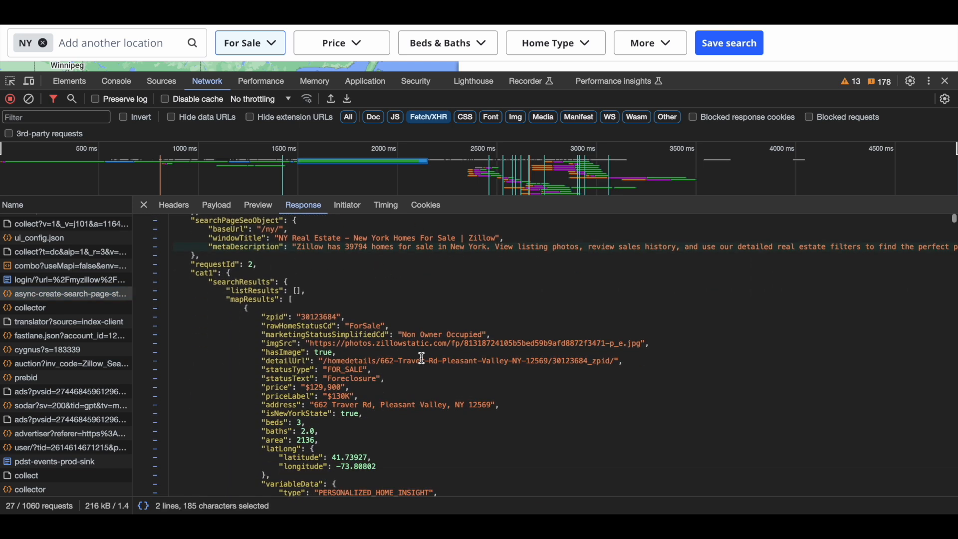
pyautogui.scroll(-3)
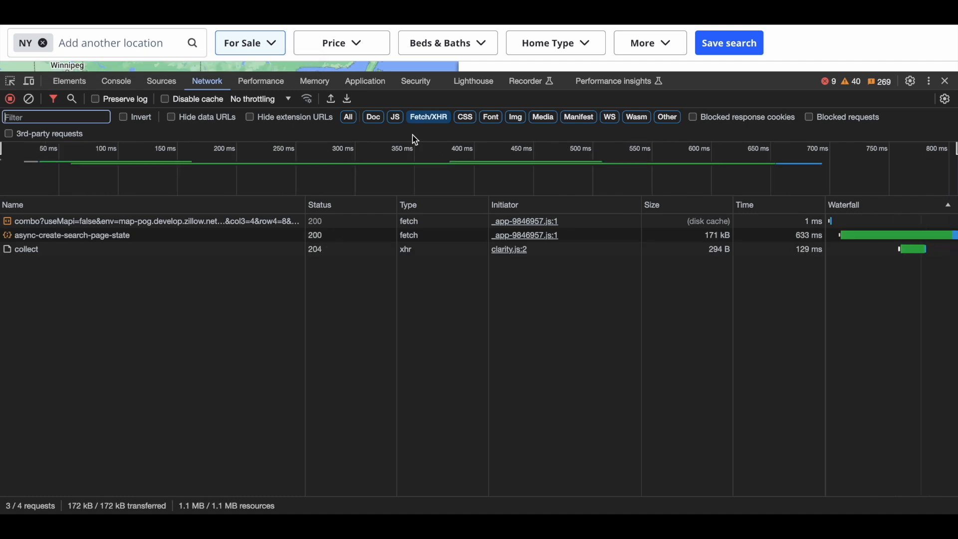
pyautogui.click(71, 235)
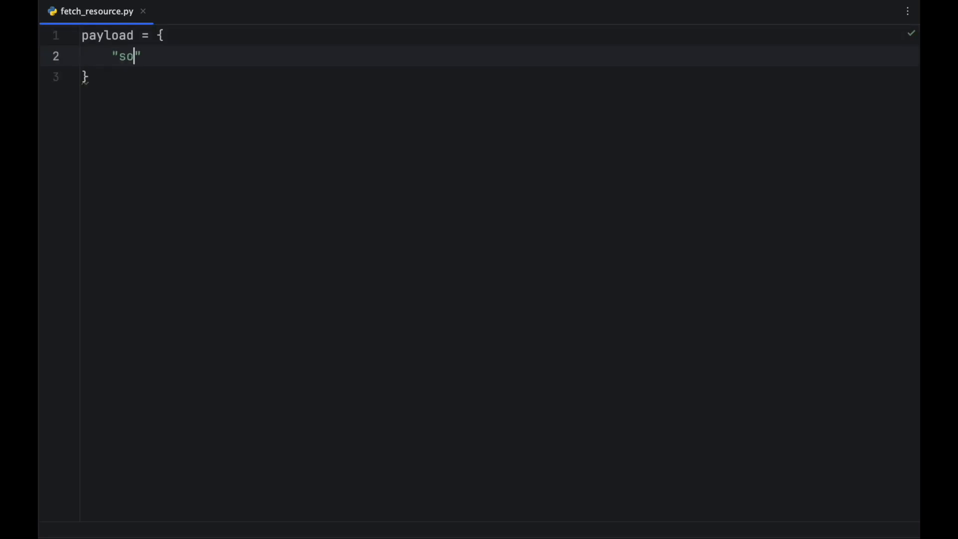
# Set source universal, the Zillow New York search URL, and html rendering.
pyautogui.write('urce": "universal",')
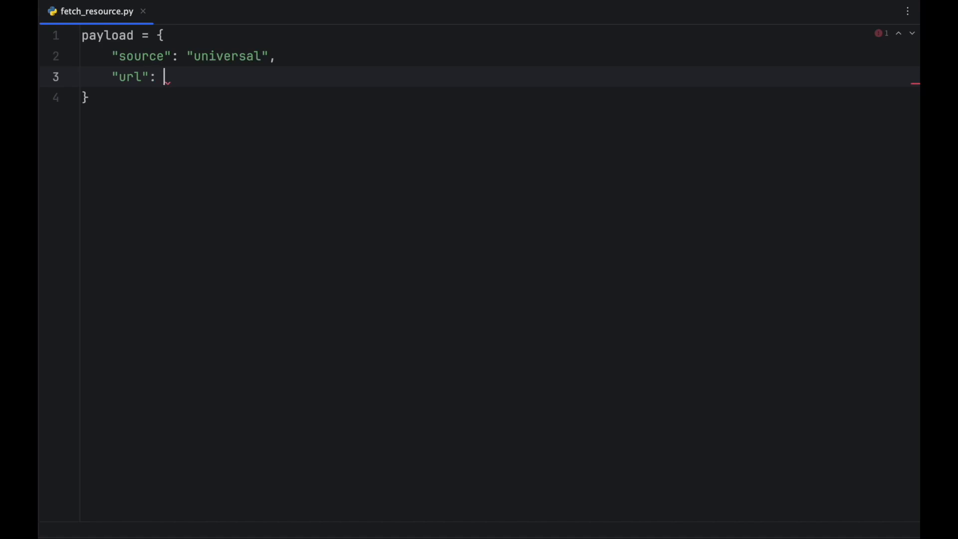
pyautogui.write('"https://www.zillow.com/ny/?searchQueryState=%7B%22pagination%22%3A%7B%7D%2C%22isMapVisible%22%3Atrue"')
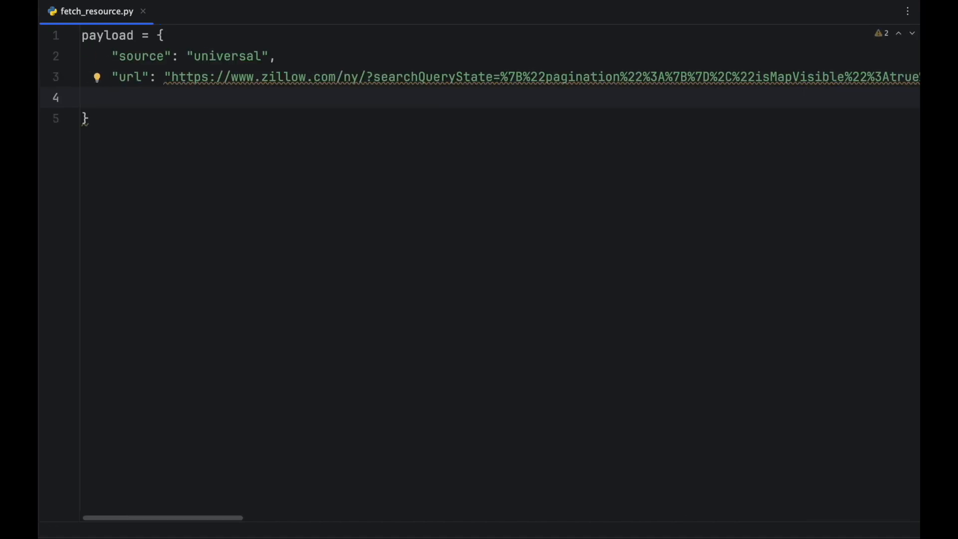
pyautogui.write('"render": "ht"')
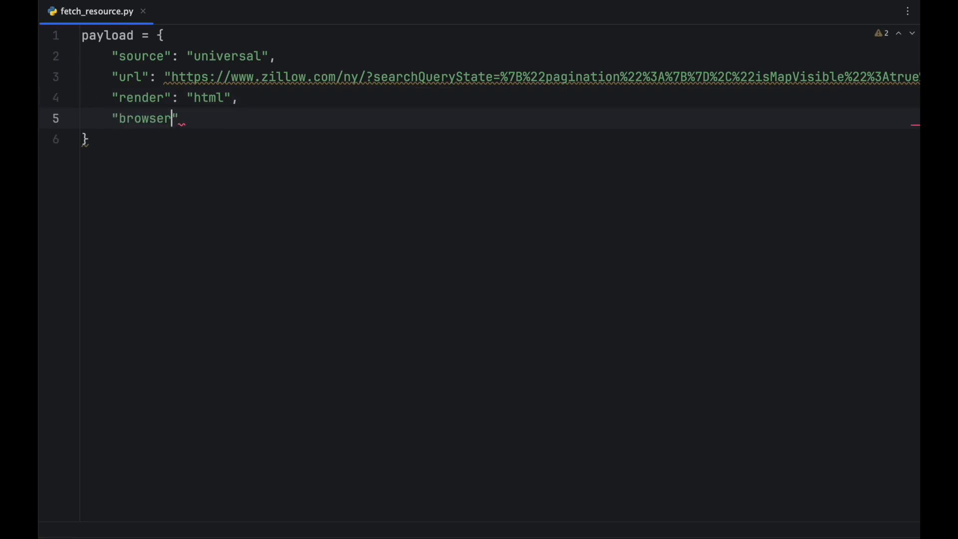
pyautogui.write('_instructions": [')
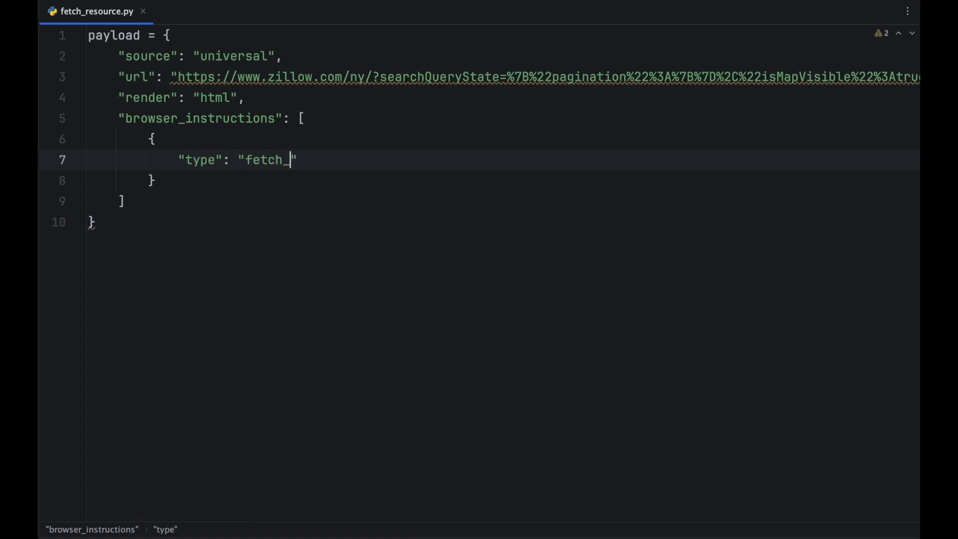
pyautogui.write('resource",')
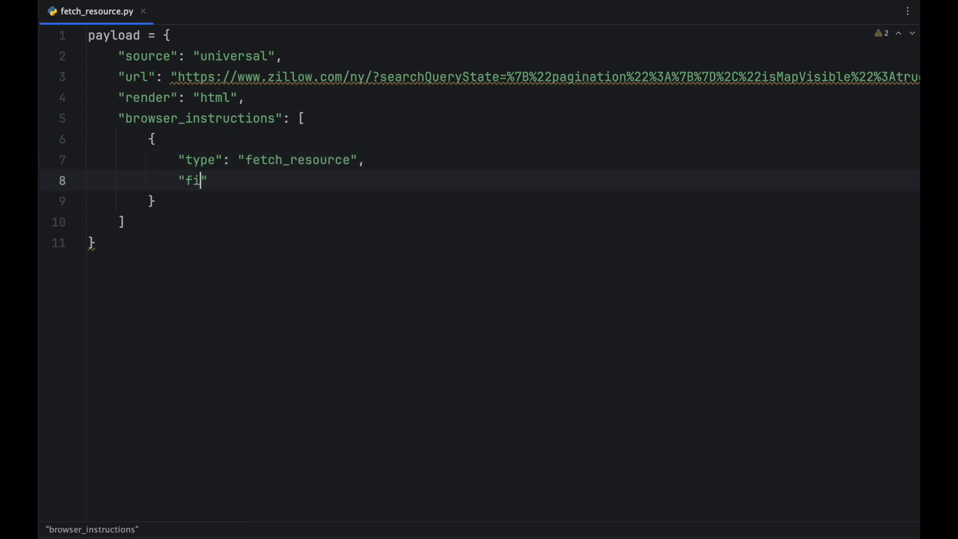
pyautogui.write('lter": "https"')
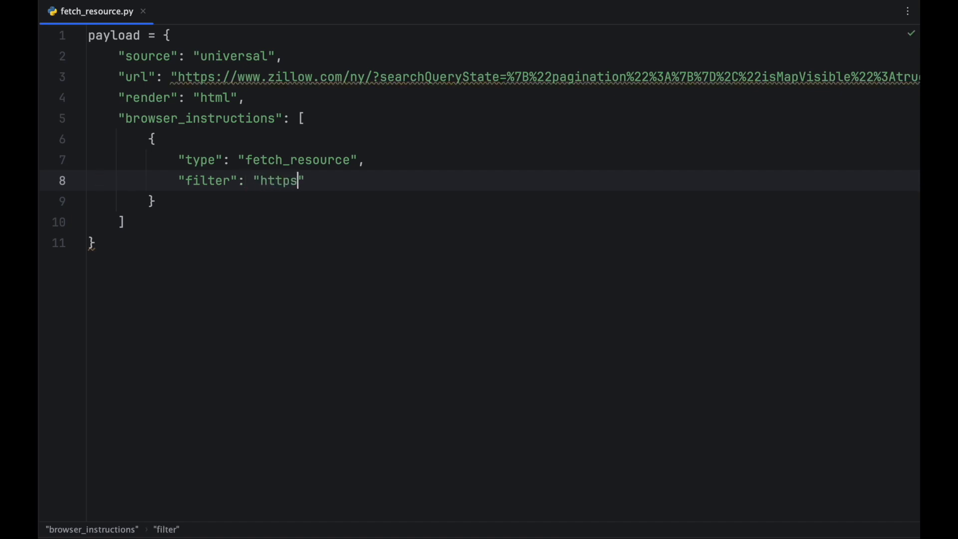
pyautogui.write('://www.zil')
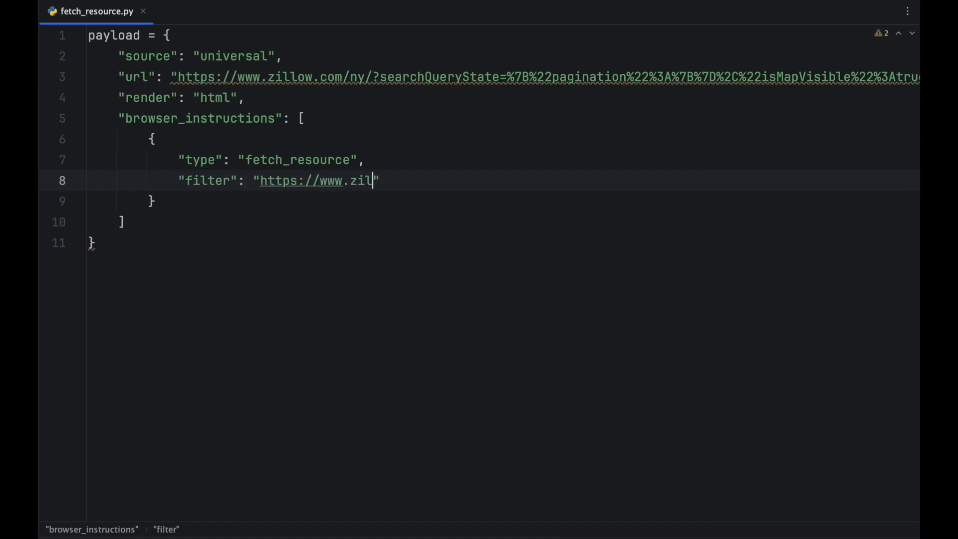
pyautogui.write('low.com/async')
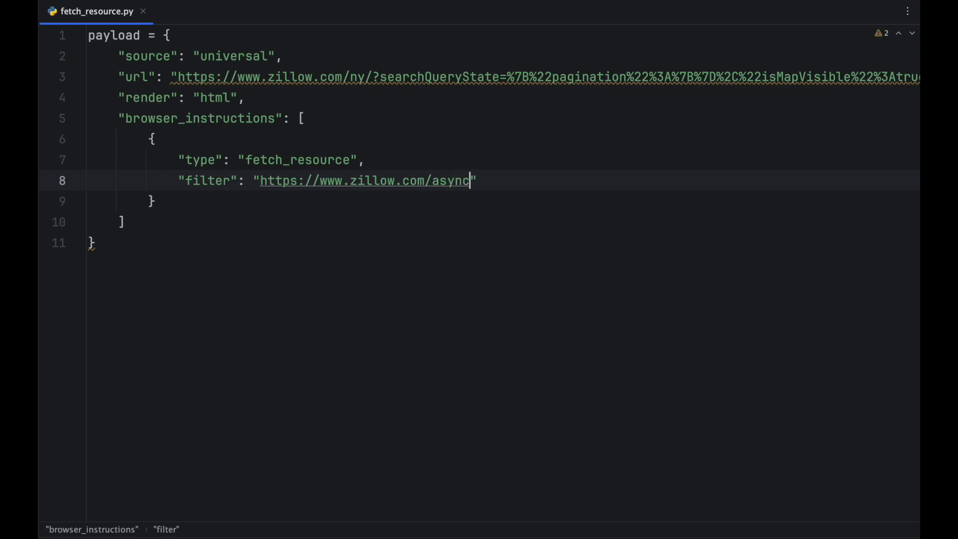
pyautogui.write('-create-search')
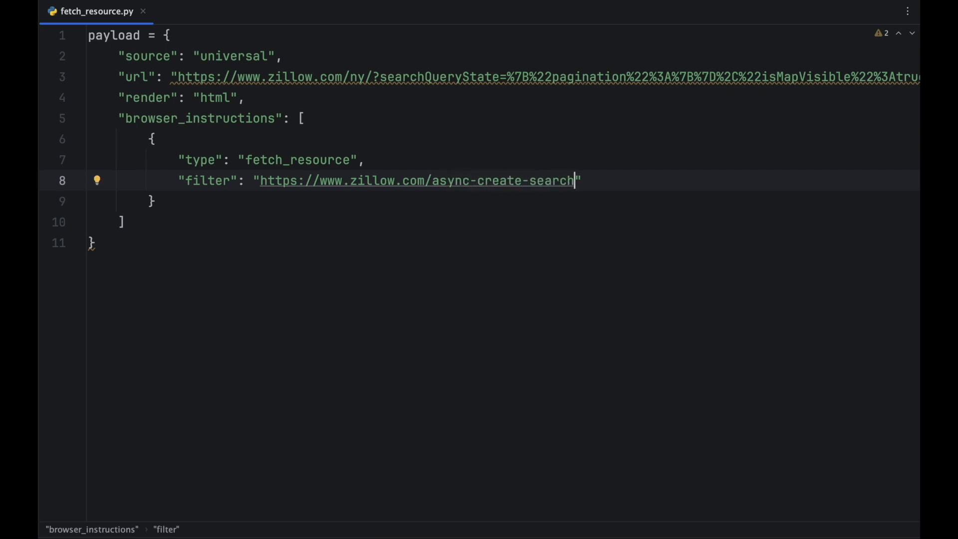
pyautogui.write('-page')
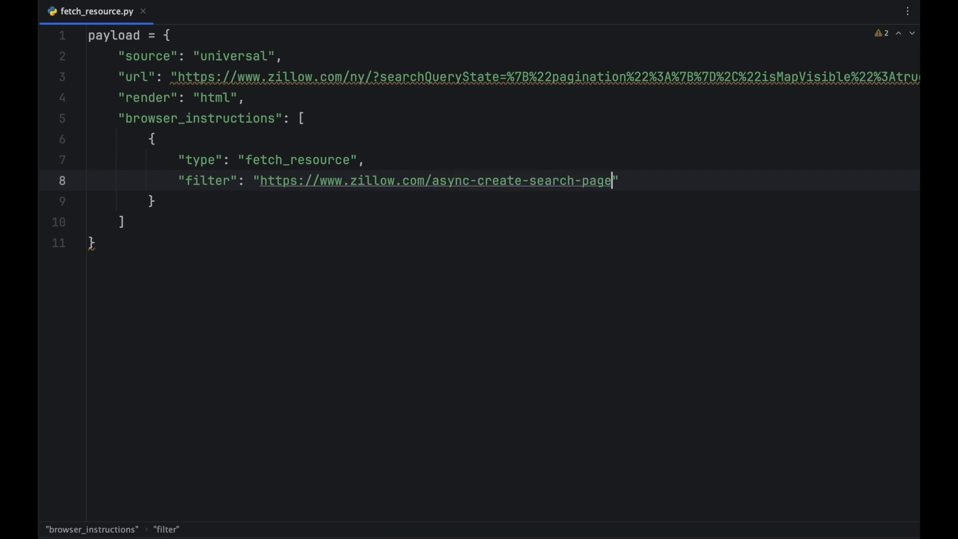